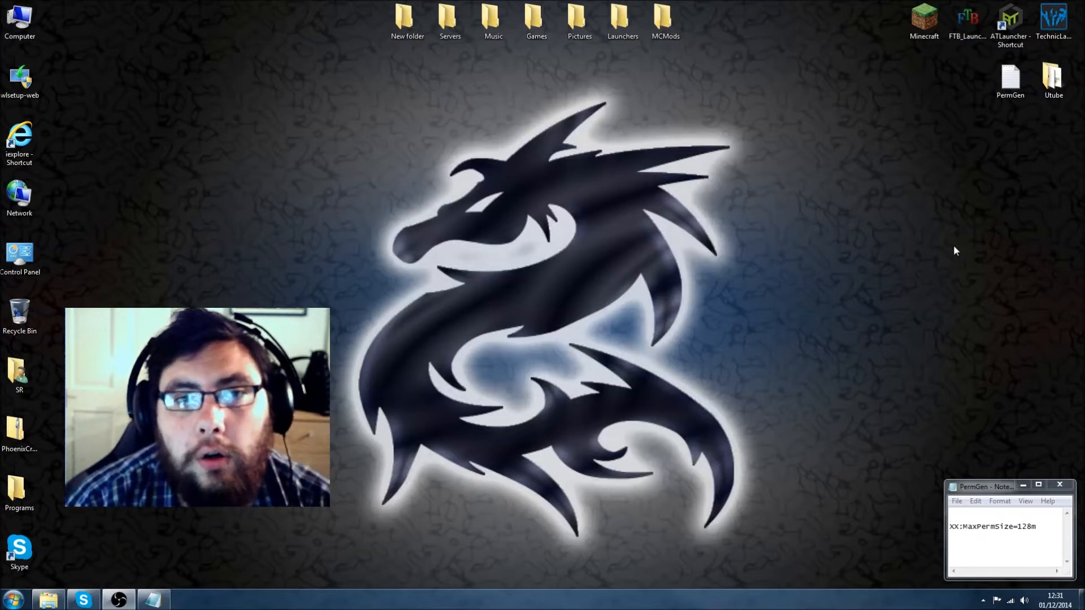
{"action": "mouse_move", "coordinate": [49, 106]}
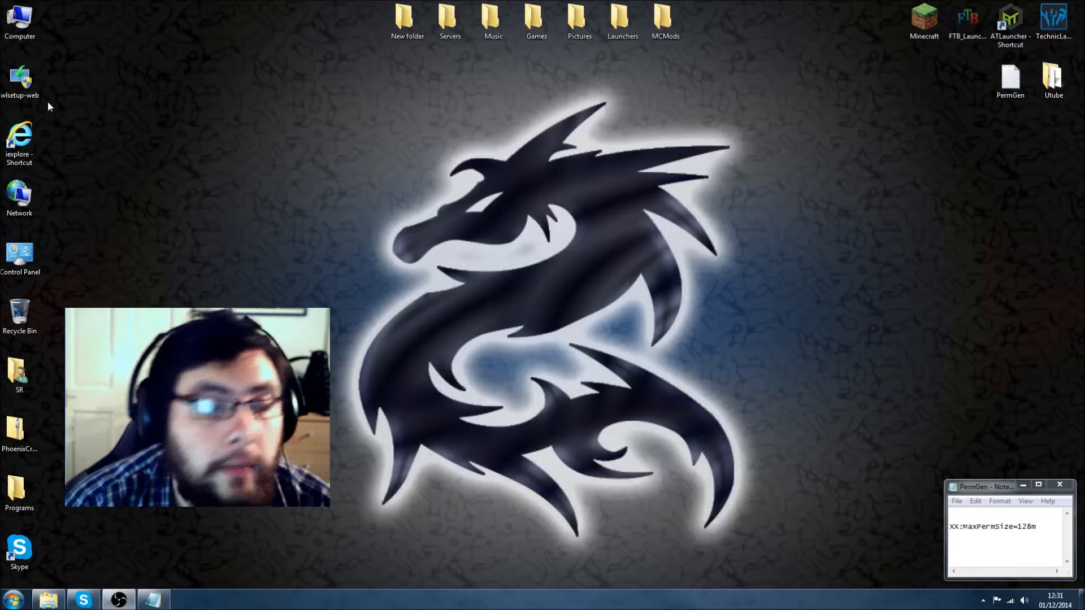
- Bring up the context menu for the Computer item on the desktop
{"action": "left_click", "coordinate": [19, 20]}
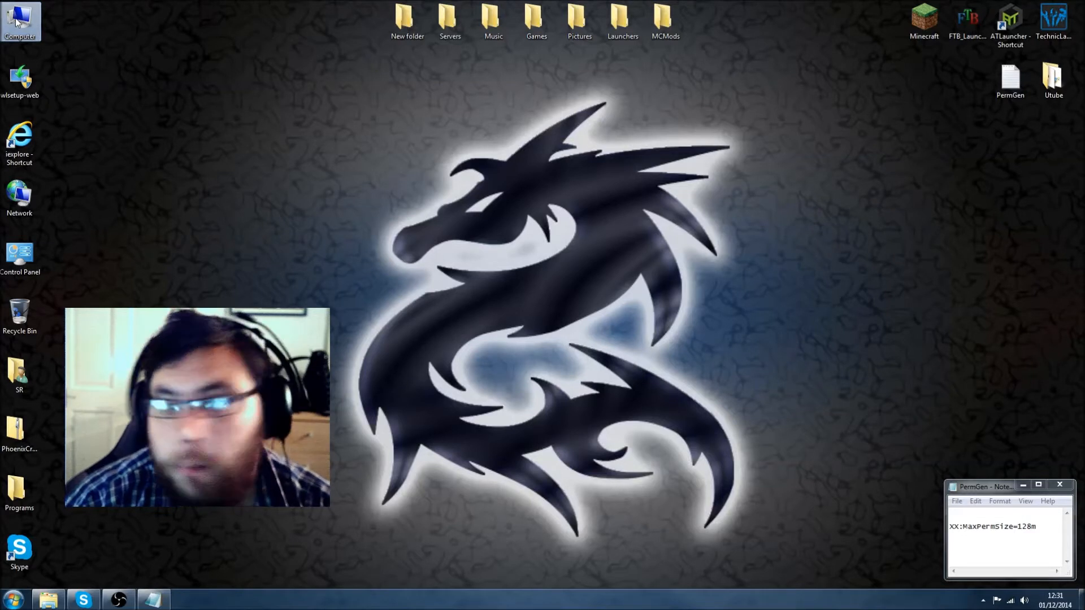
{"action": "mouse_move", "coordinate": [17, 20]}
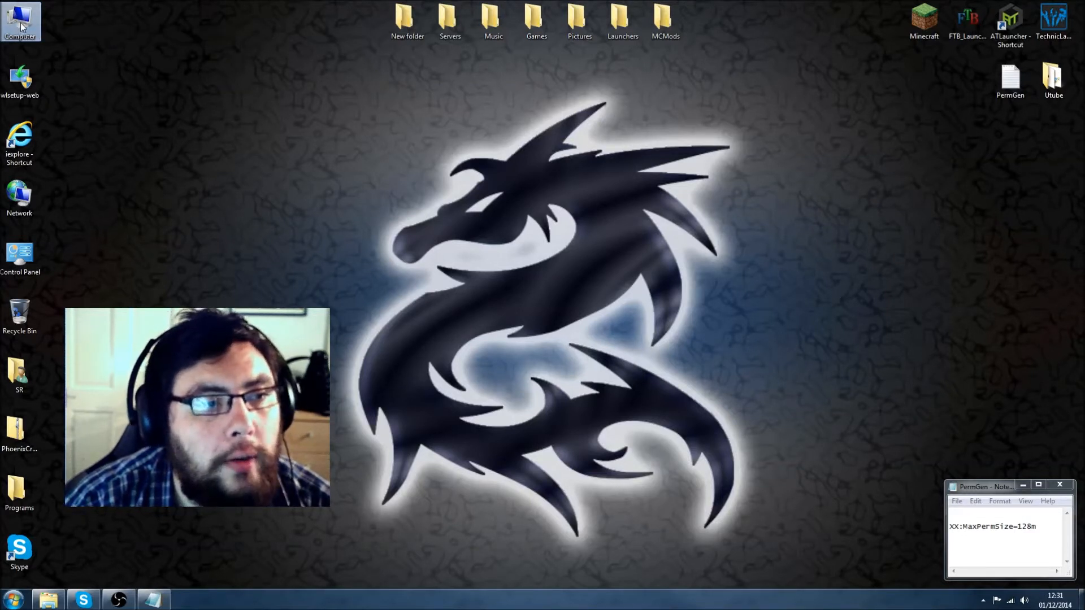
{"action": "right_click", "coordinate": [19, 21]}
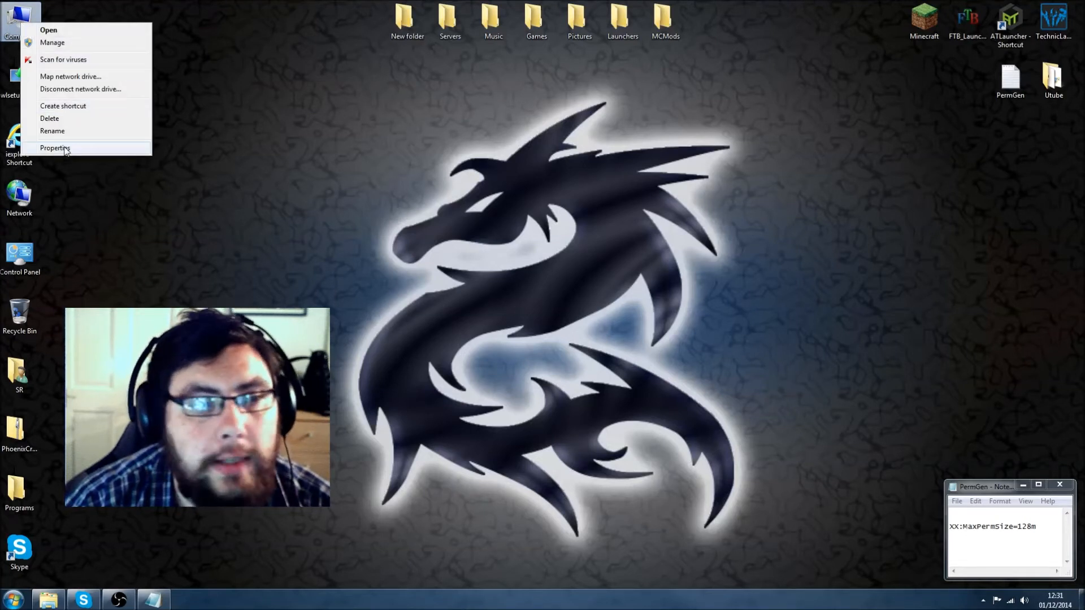
- Show the computer's System properties page reporting 16.0 GB of installed memory
{"action": "left_click", "coordinate": [54, 148]}
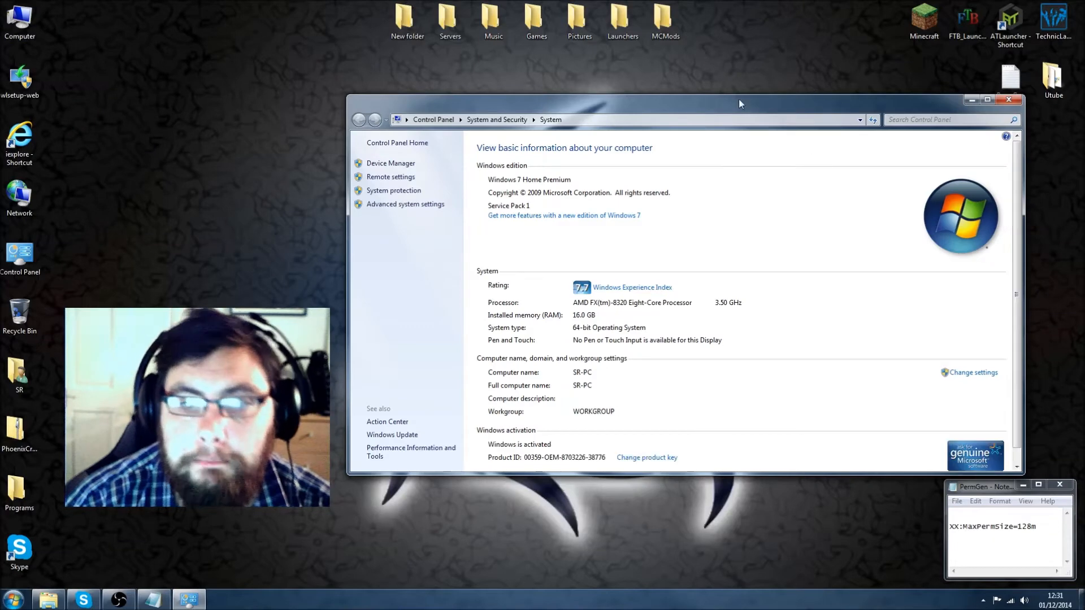
{"action": "left_click_drag", "start_coordinate": [739, 104], "coordinate": [678, 109]}
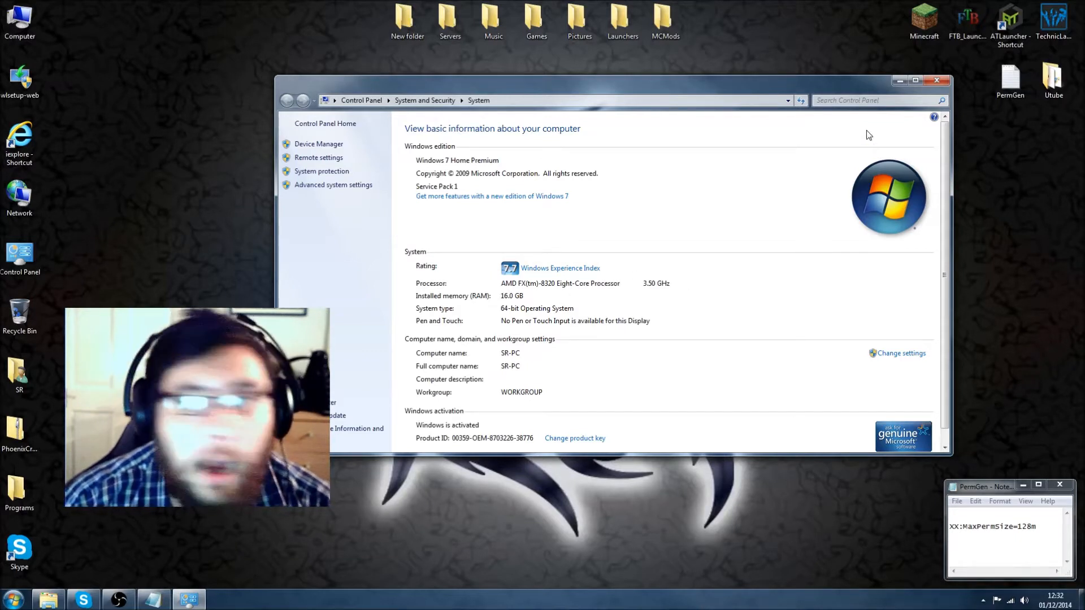
{"action": "mouse_move", "coordinate": [935, 80]}
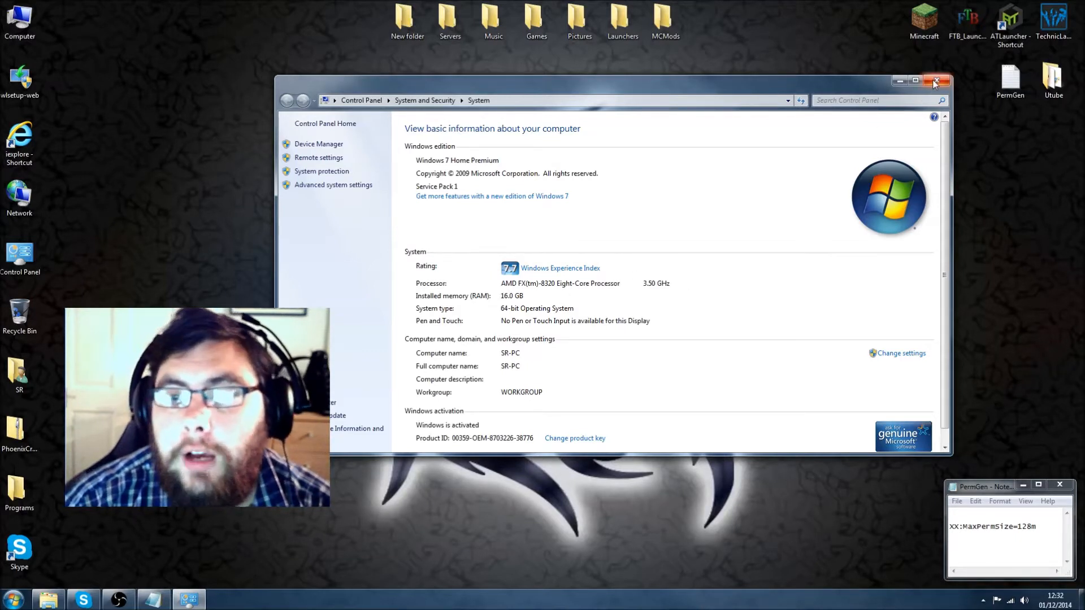
- Close the System window and start the Minecraft Launcher on its news page
{"action": "left_click", "coordinate": [934, 79]}
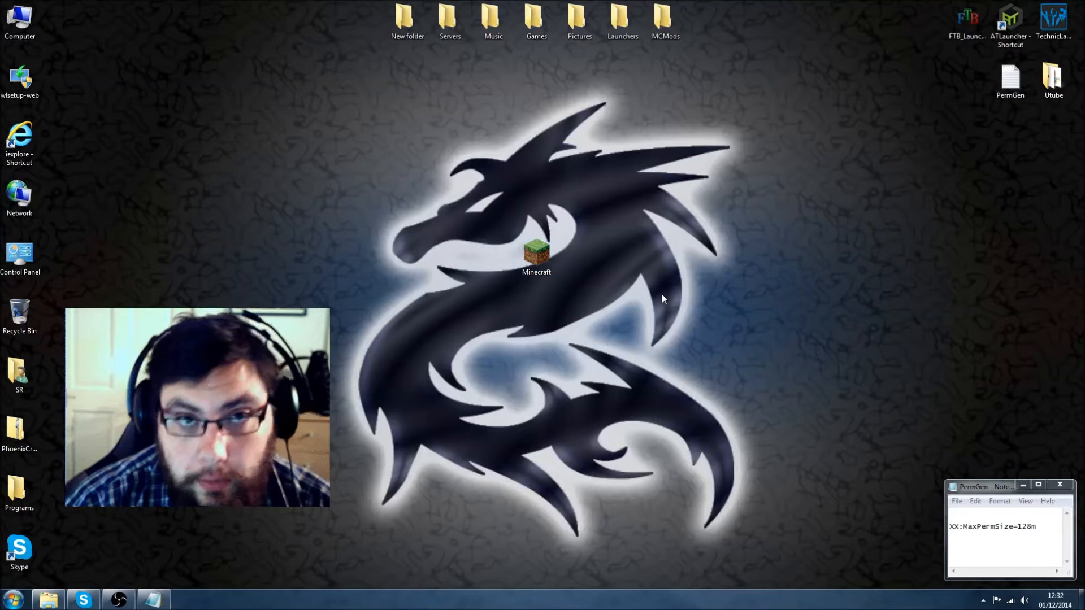
{"action": "right_click", "coordinate": [536, 252]}
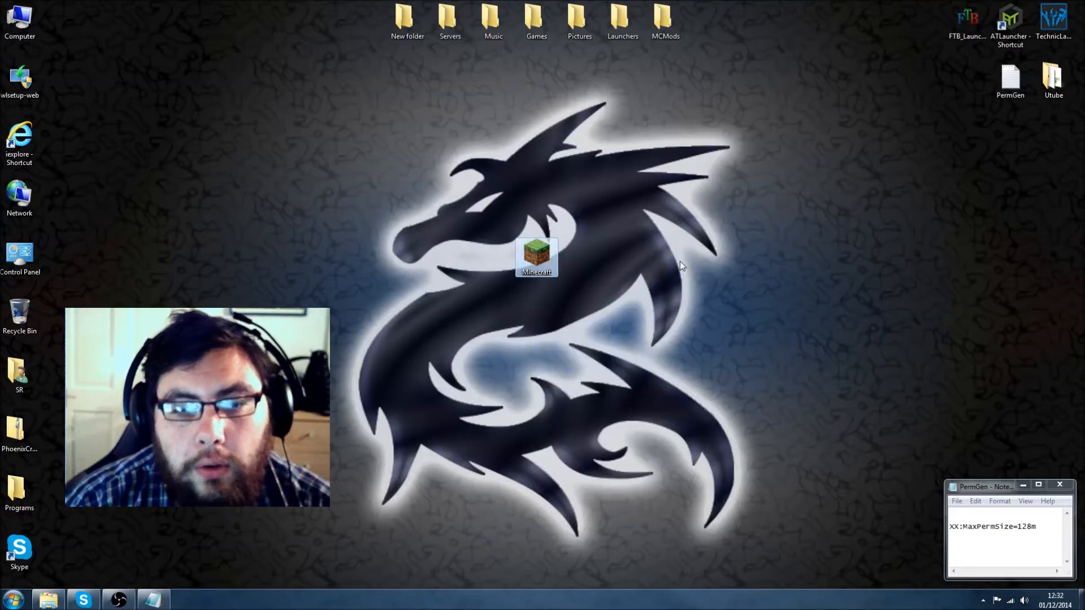
{"action": "double_click", "coordinate": [536, 256]}
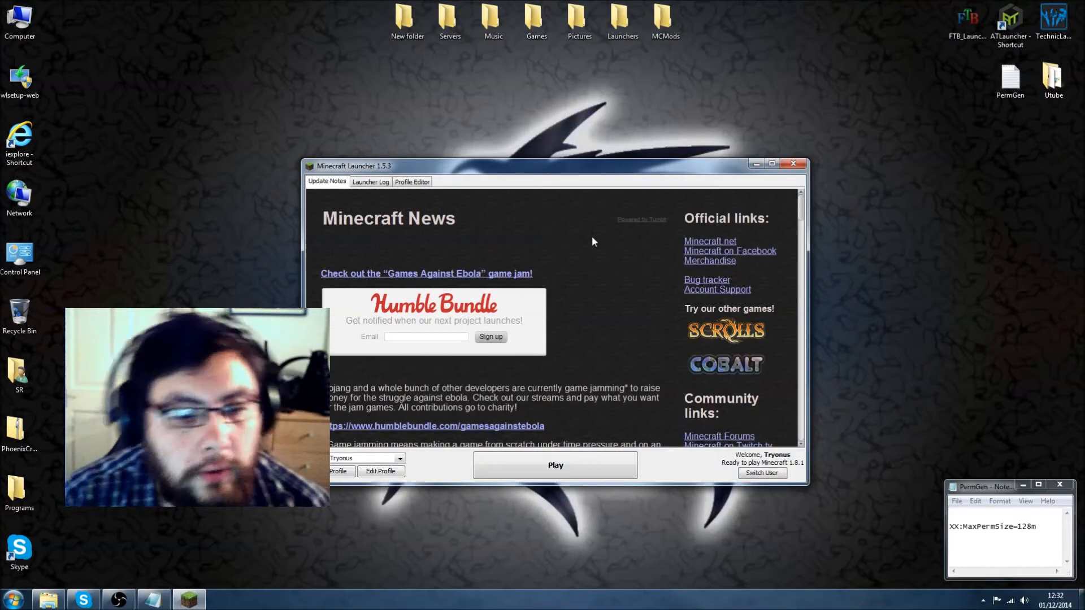
{"action": "left_click_drag", "start_coordinate": [554, 165], "coordinate": [646, 150]}
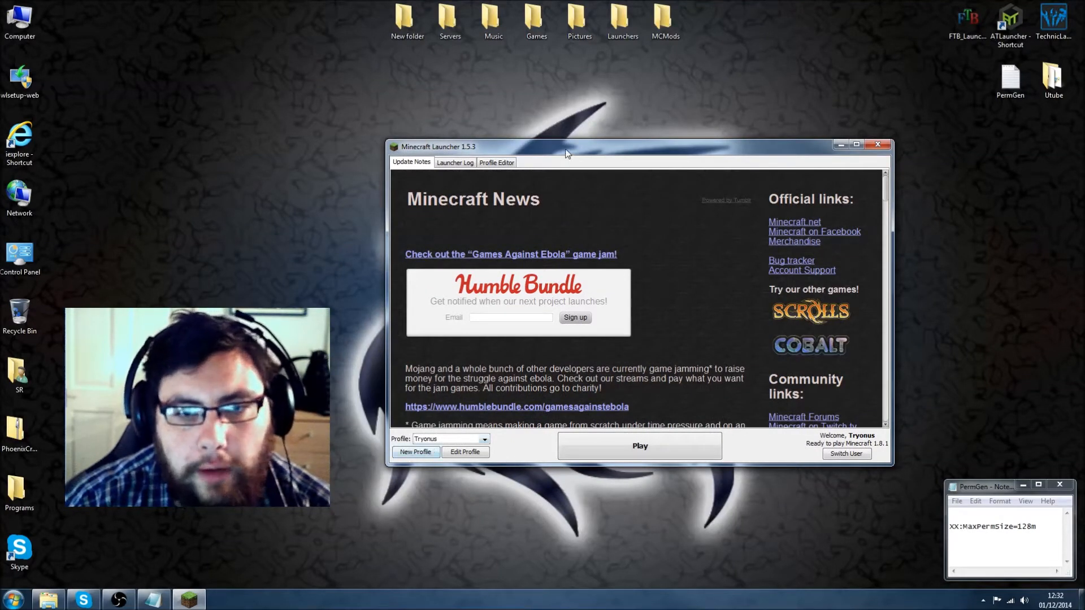
{"action": "left_click_drag", "start_coordinate": [564, 147], "coordinate": [705, 54]}
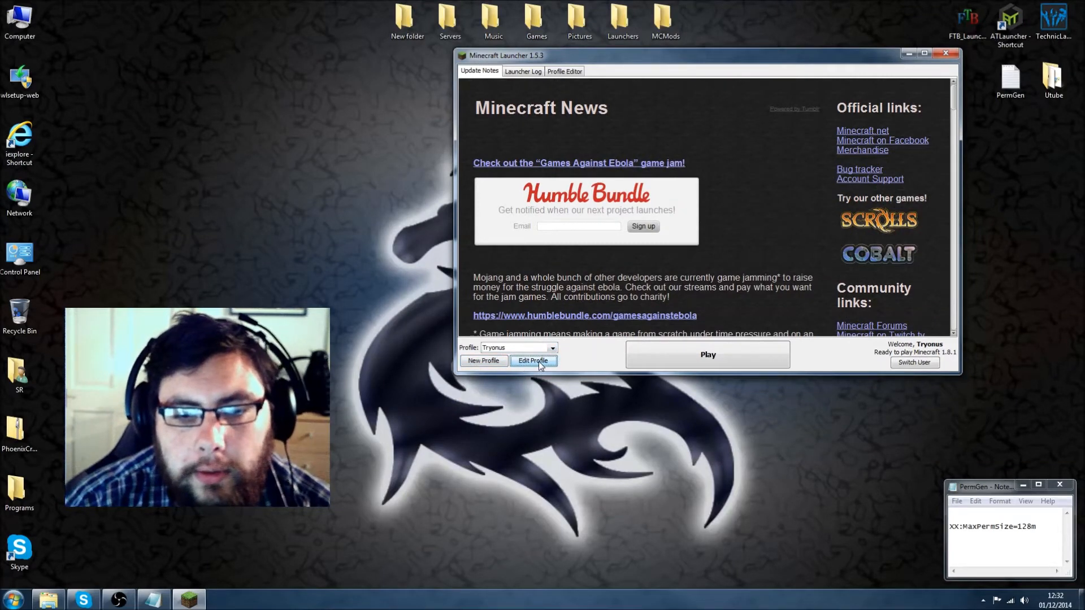
- In Edit Profile, enable JVM arguments with -Xmx4G maximum memory and save the Tryonus profile
{"action": "left_click", "coordinate": [532, 361]}
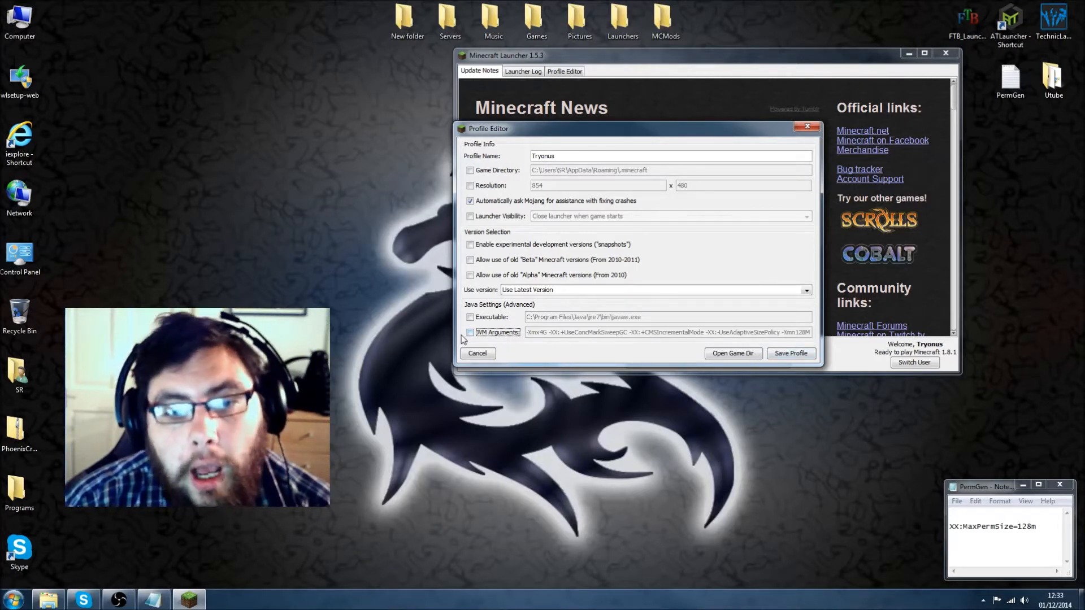
{"action": "left_click", "coordinate": [470, 332]}
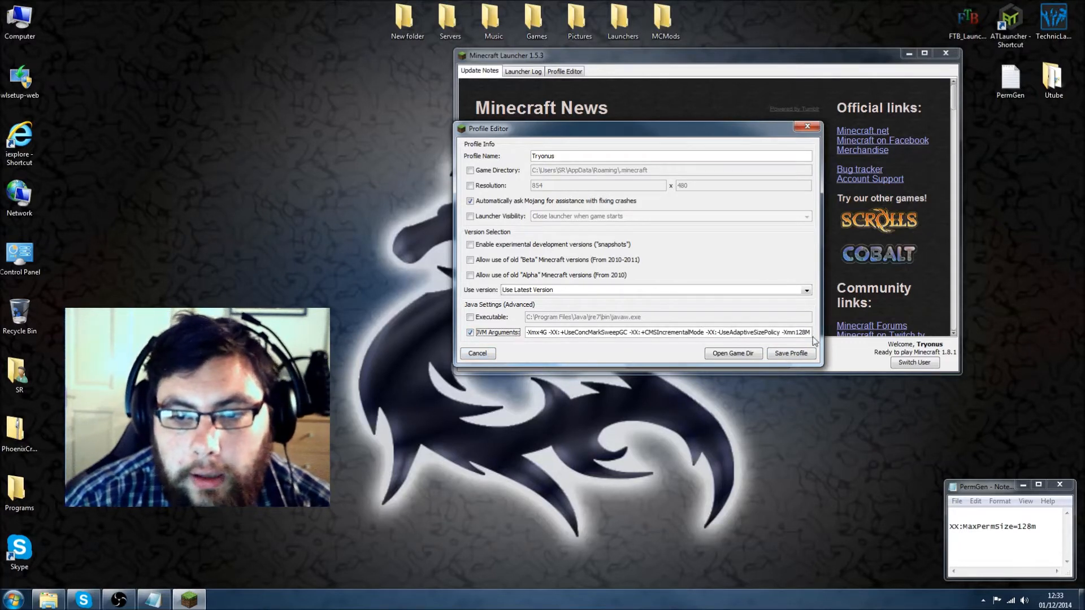
{"action": "left_click_drag", "start_coordinate": [655, 333], "coordinate": [809, 333]}
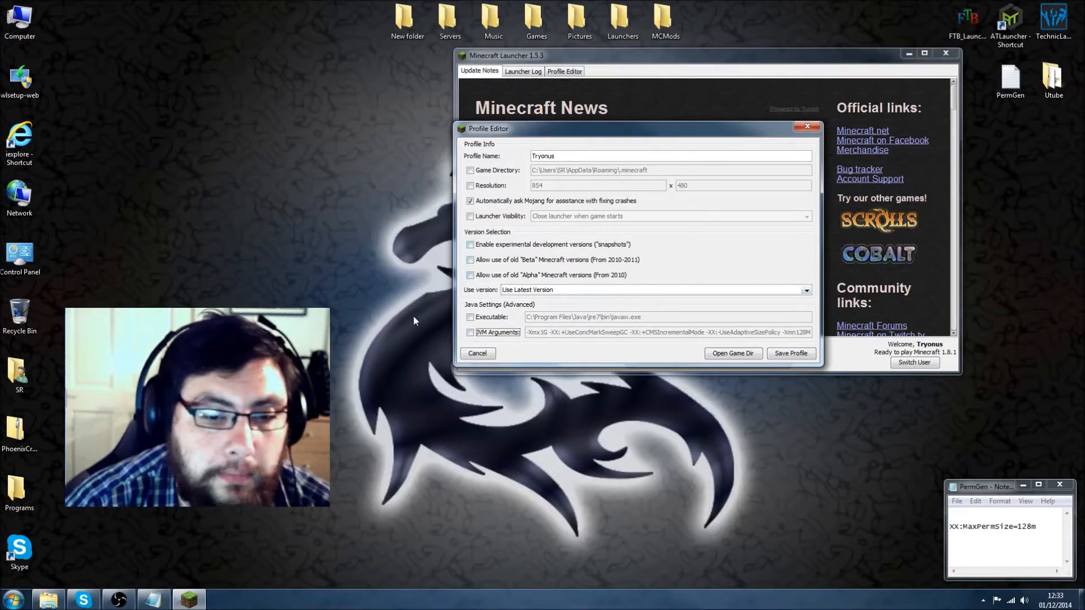
{"action": "left_click", "coordinate": [470, 332]}
{"action": "type", "text": "4"}
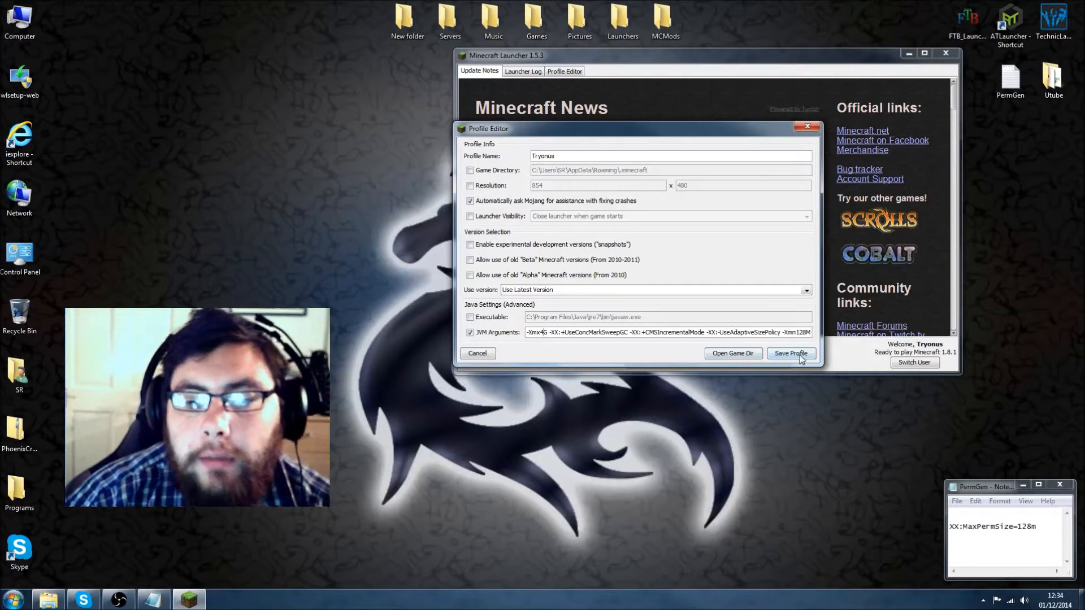
{"action": "left_click", "coordinate": [791, 353]}
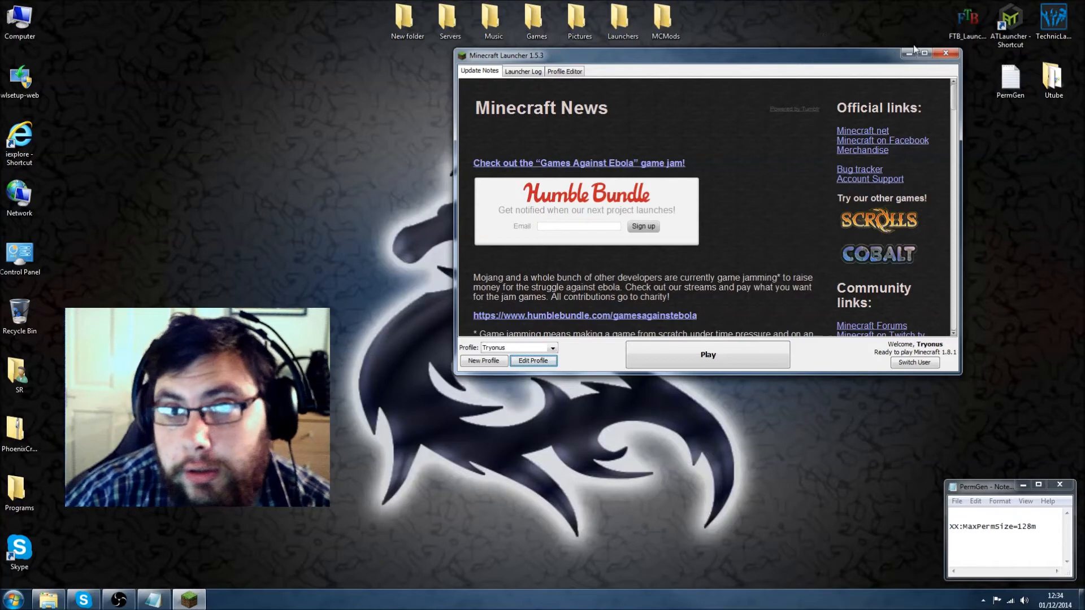
{"action": "mouse_move", "coordinate": [946, 55]}
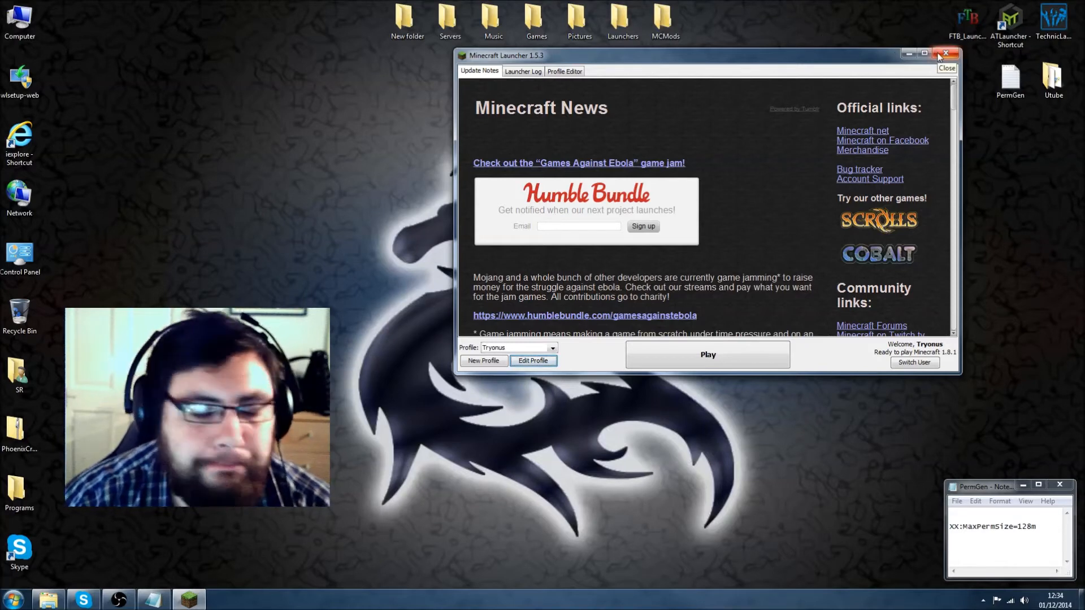
- Close the Minecraft Launcher and start the Feed The Beast Launcher from its desktop shortcut
{"action": "left_click", "coordinate": [947, 53]}
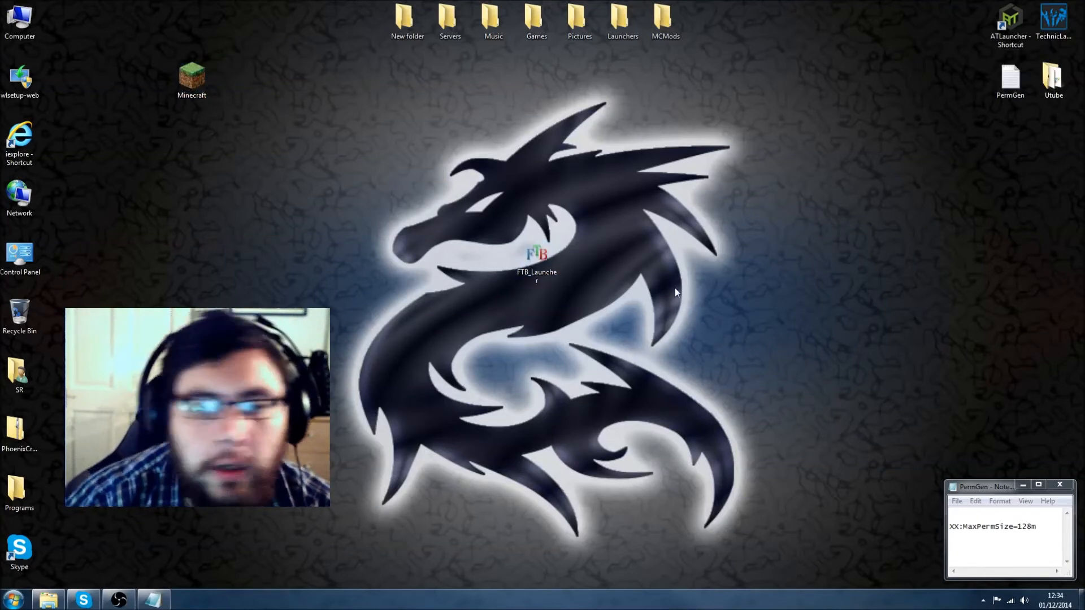
{"action": "left_click", "coordinate": [536, 260]}
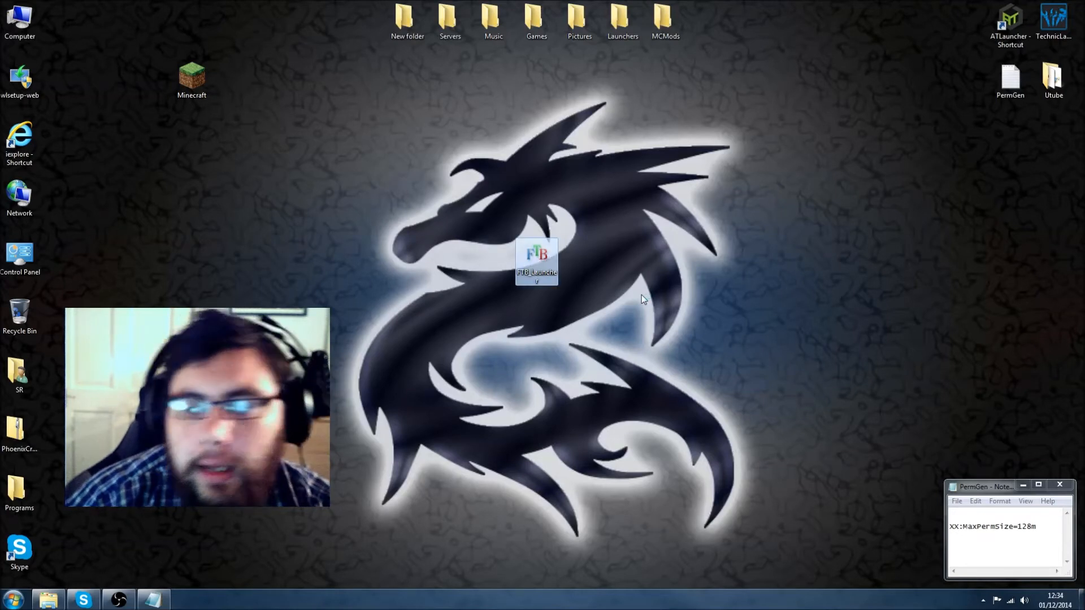
{"action": "double_click", "coordinate": [535, 261]}
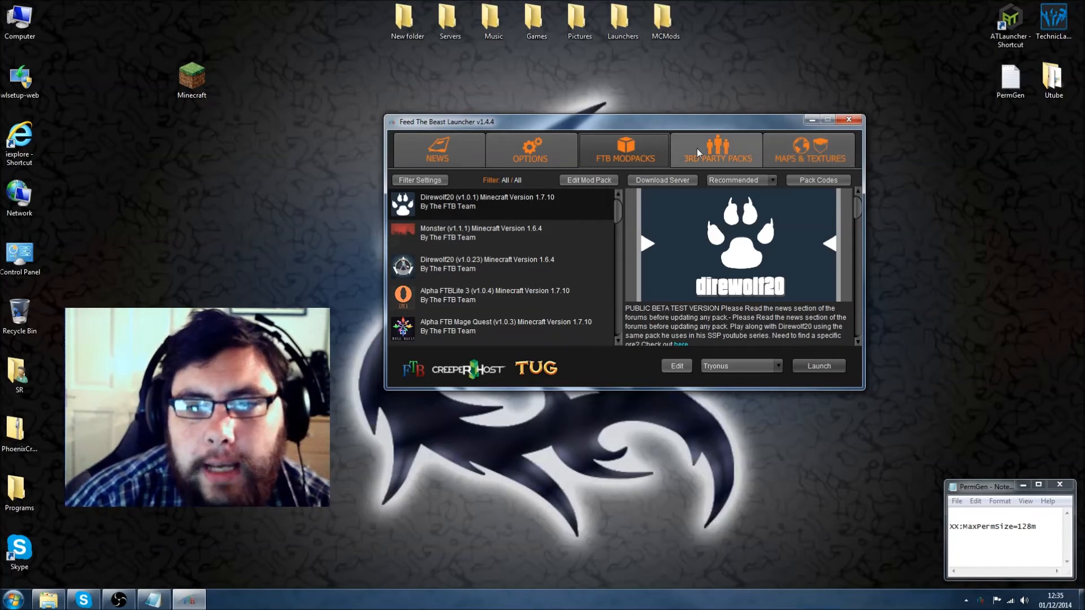
- In the FTB Options, adjust the RAM Maximum slider and settle it at 4.0 GB
{"action": "left_click", "coordinate": [529, 151]}
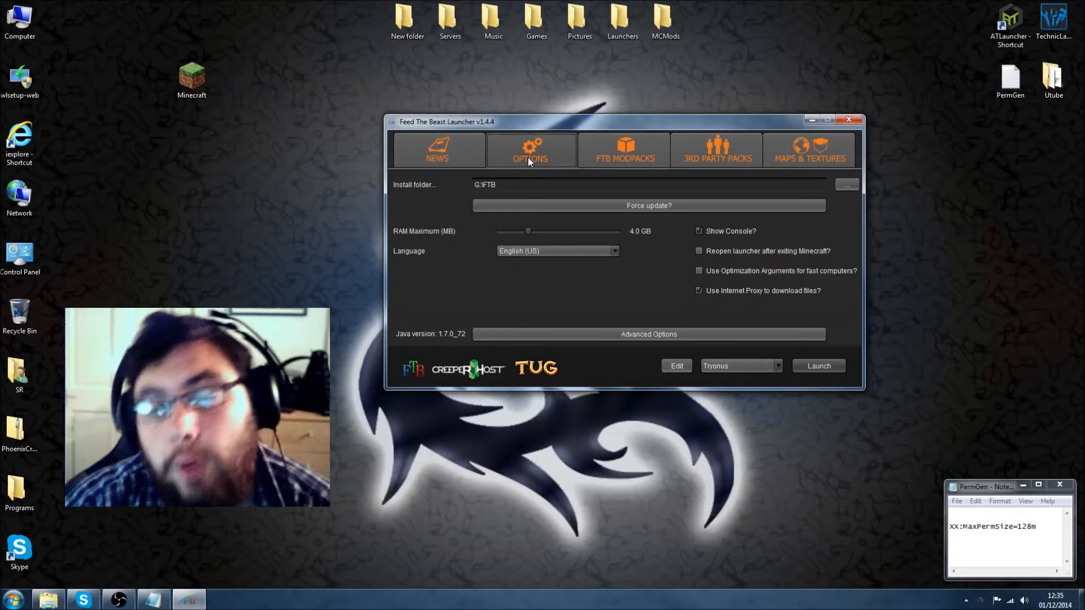
{"action": "mouse_move", "coordinate": [589, 197]}
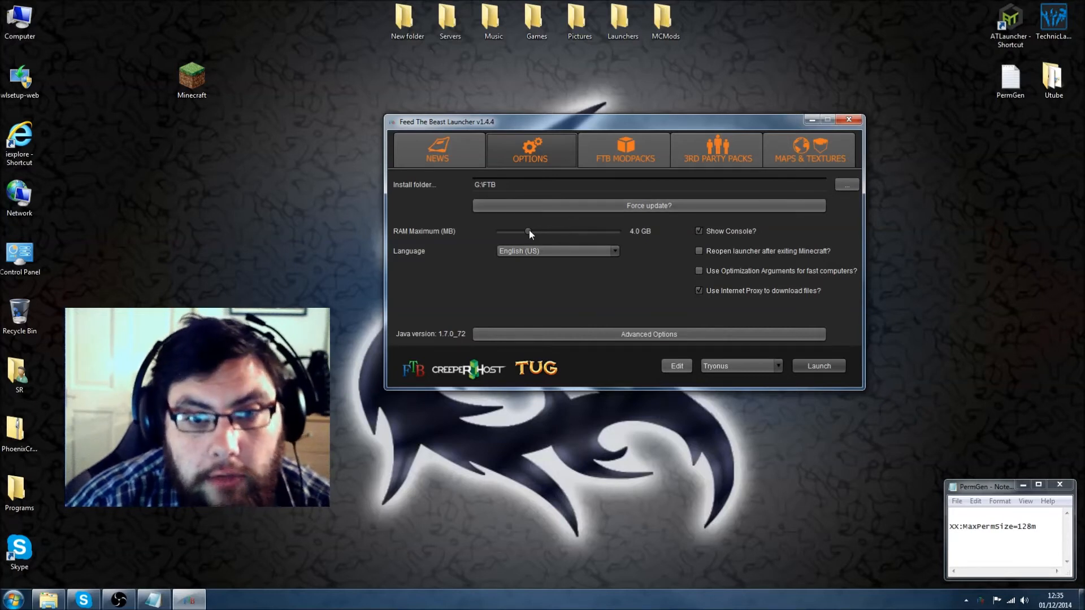
{"action": "left_click_drag", "start_coordinate": [527, 230], "coordinate": [505, 231]}
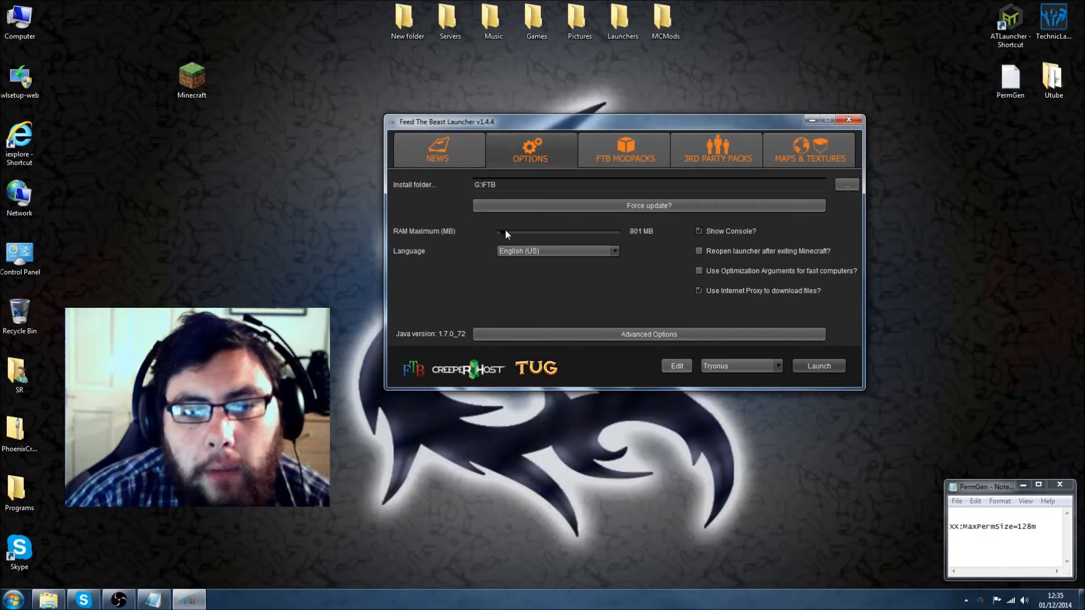
{"action": "left_click_drag", "start_coordinate": [505, 230], "coordinate": [536, 231]}
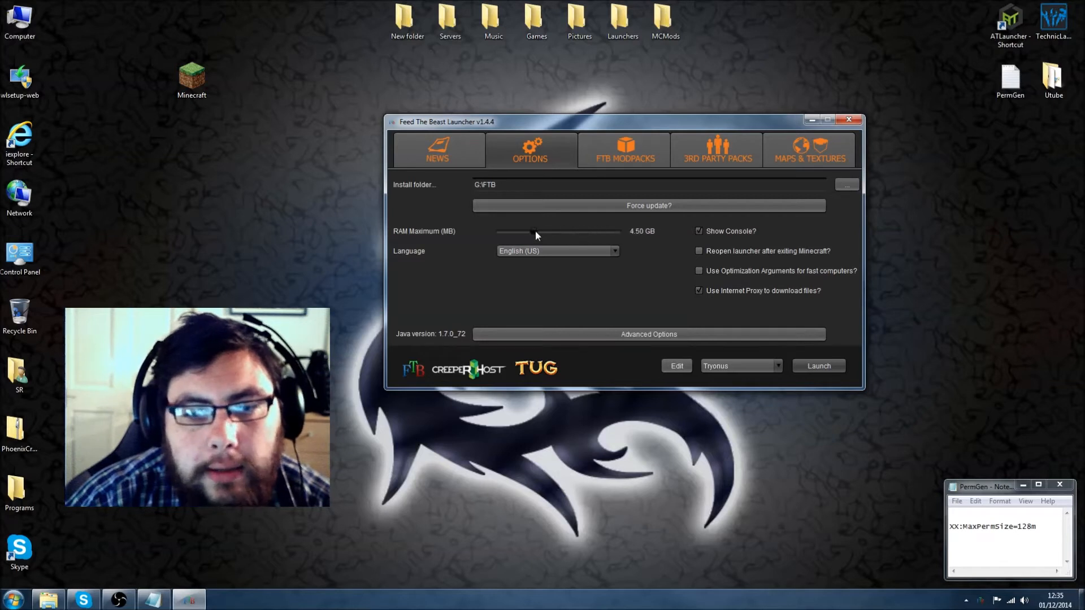
{"action": "left_click_drag", "start_coordinate": [536, 231], "coordinate": [531, 230]}
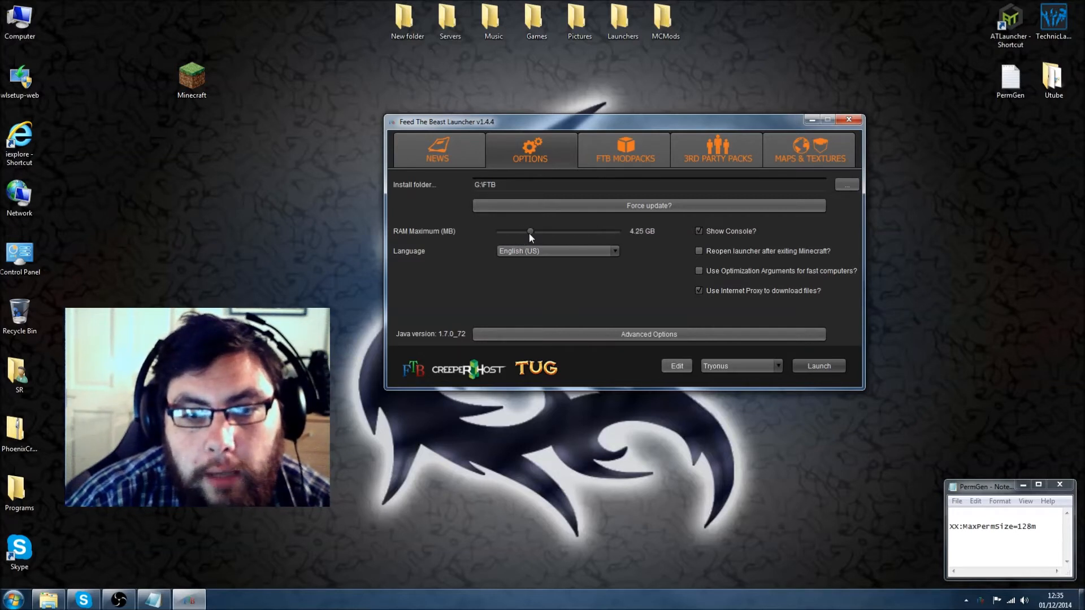
{"action": "left_click_drag", "start_coordinate": [531, 231], "coordinate": [515, 230]}
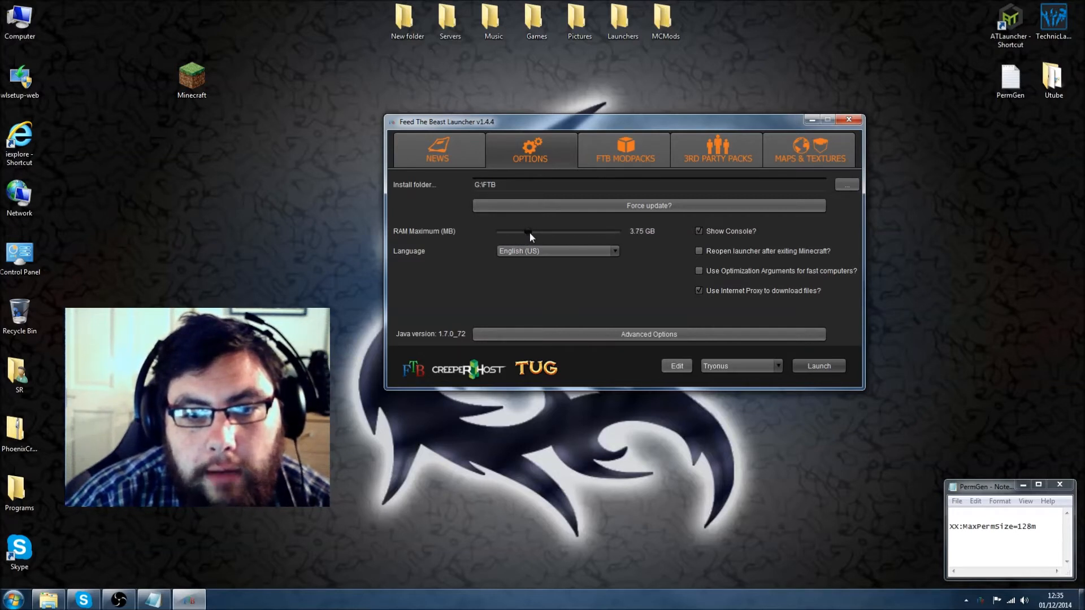
{"action": "left_click_drag", "start_coordinate": [528, 232], "coordinate": [533, 233]}
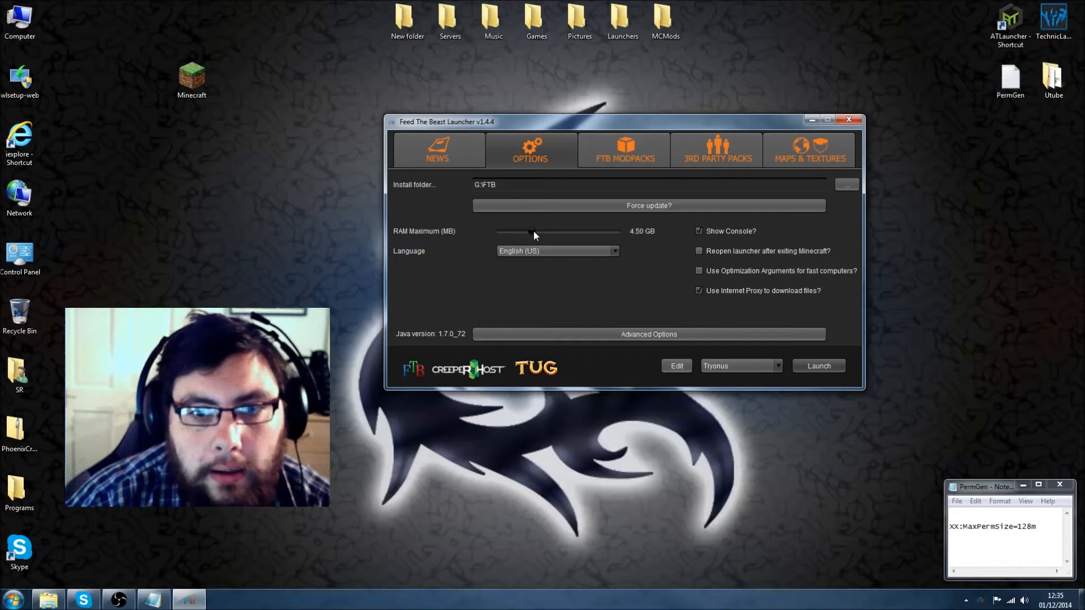
{"action": "left_click_drag", "start_coordinate": [535, 231], "coordinate": [531, 232]}
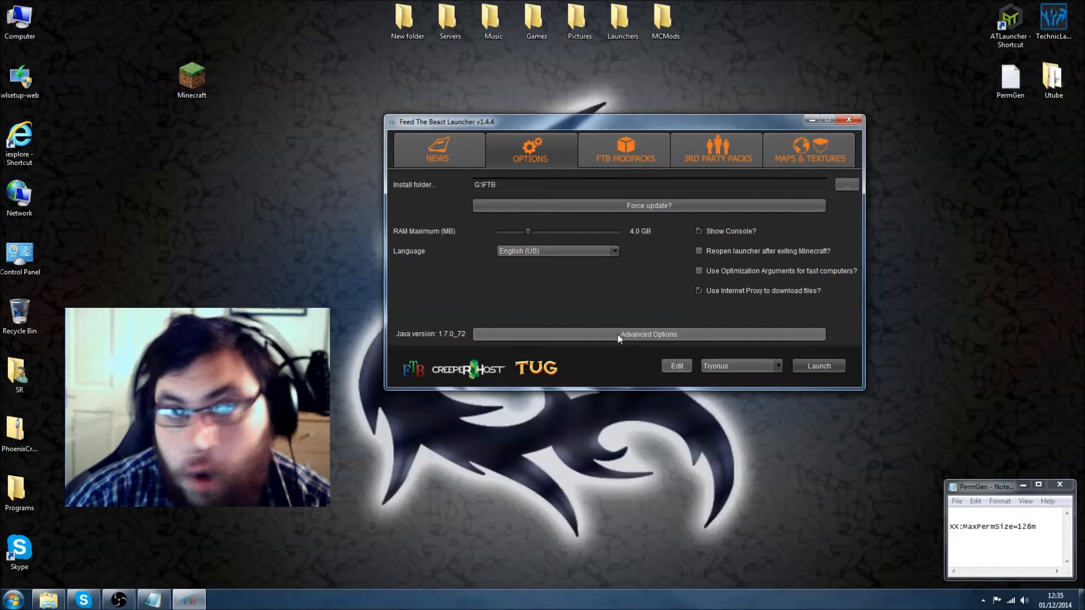
{"action": "left_click", "coordinate": [649, 334]}
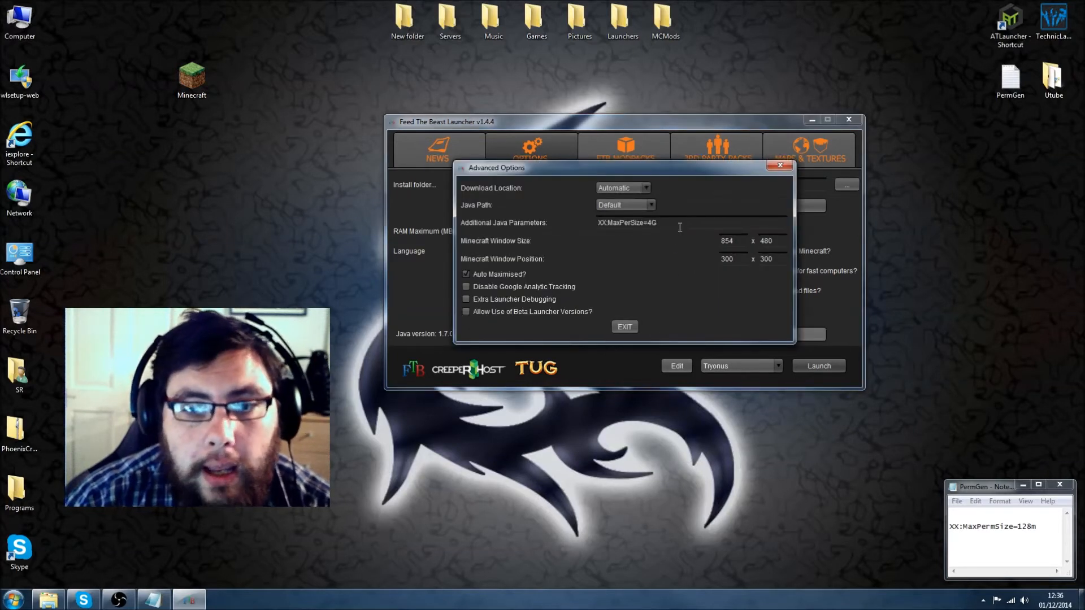
{"action": "mouse_move", "coordinate": [469, 230]}
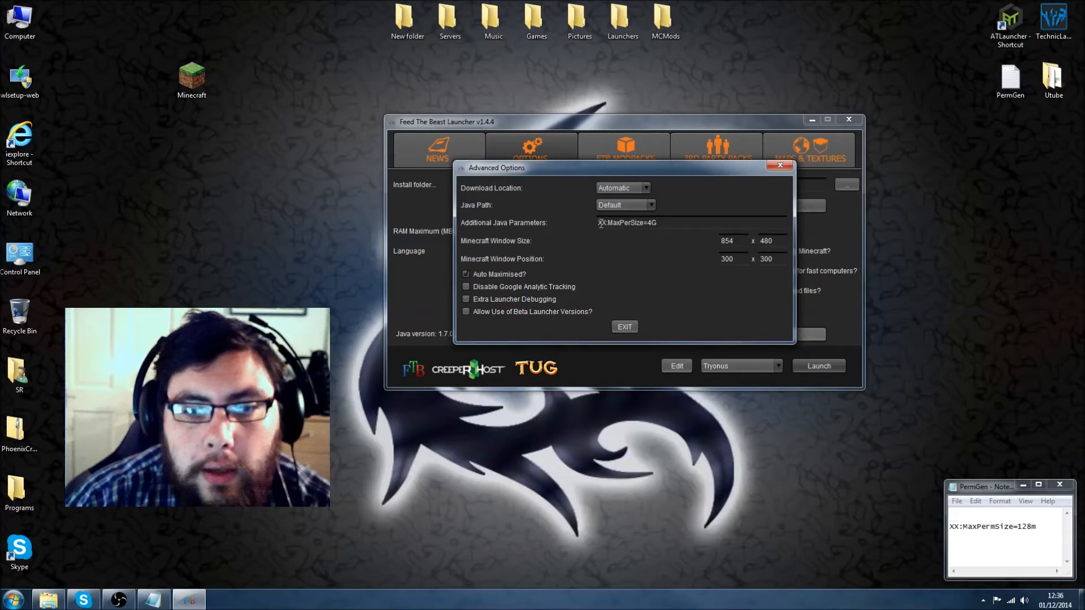
{"action": "left_click", "coordinate": [627, 223]}
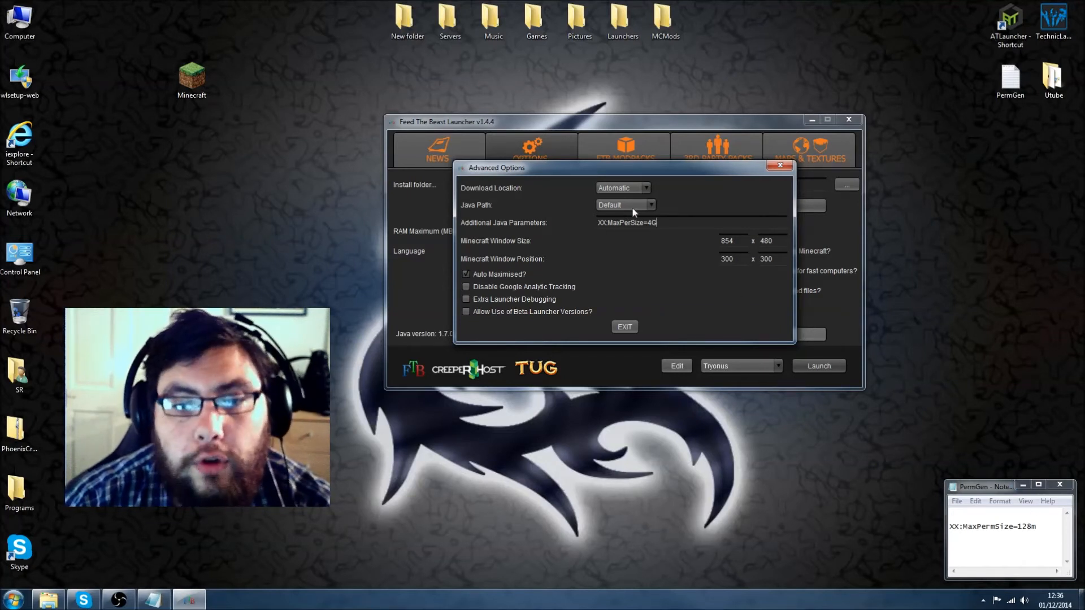
{"action": "mouse_move", "coordinate": [695, 252]}
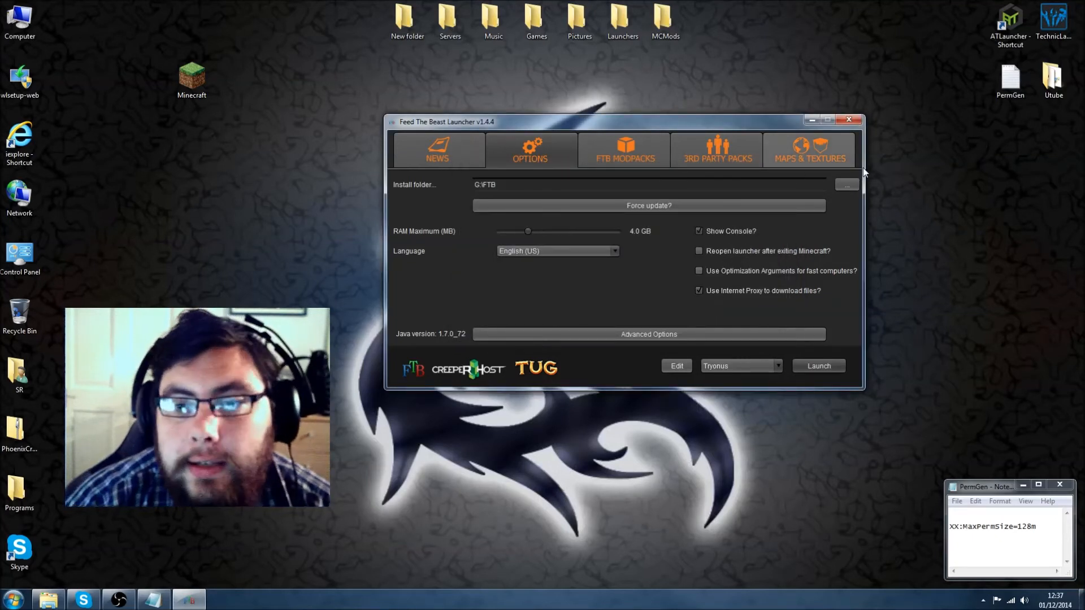
- Close the FTB Launcher and start ATLauncher from its desktop shortcut
{"action": "left_click", "coordinate": [849, 120]}
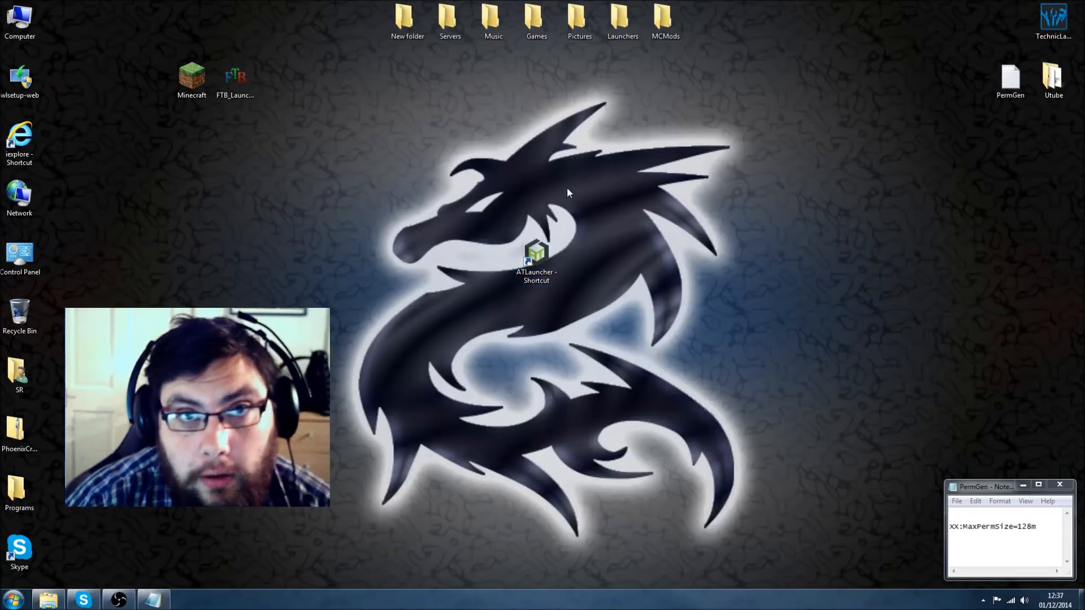
{"action": "left_click", "coordinate": [536, 260]}
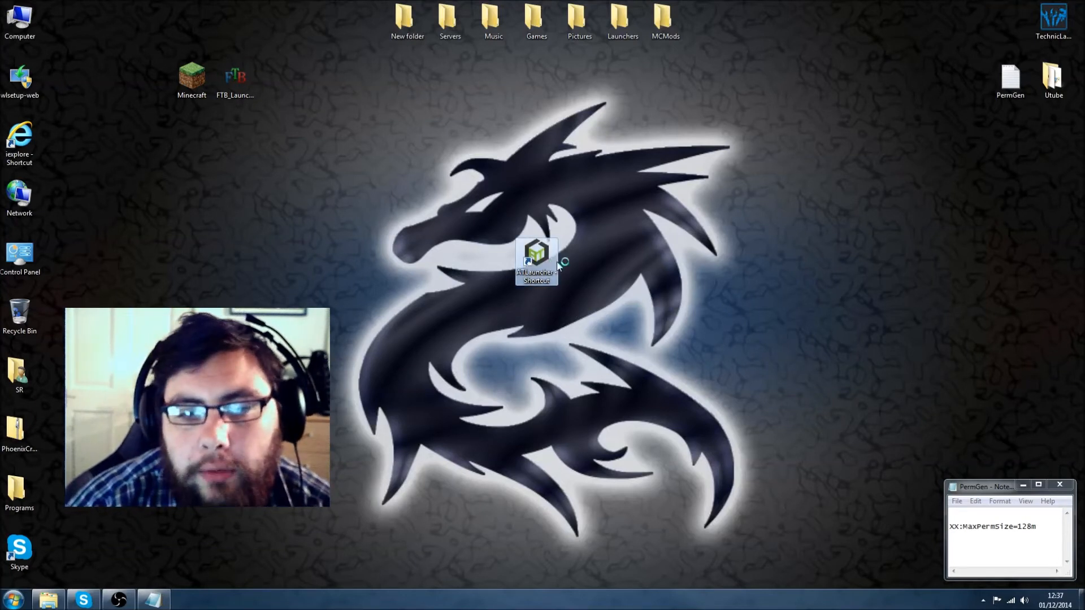
{"action": "double_click", "coordinate": [536, 261]}
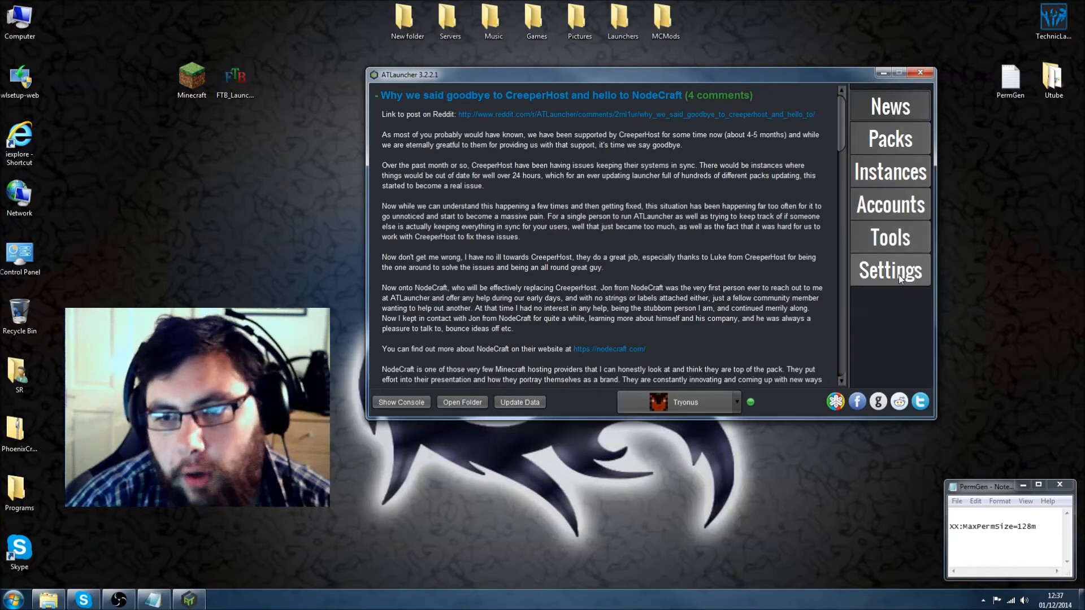
- Show ATLauncher's Java/Minecraft settings and the Maximum Memory/Ram choices around 4096 MB
{"action": "left_click", "coordinate": [890, 269]}
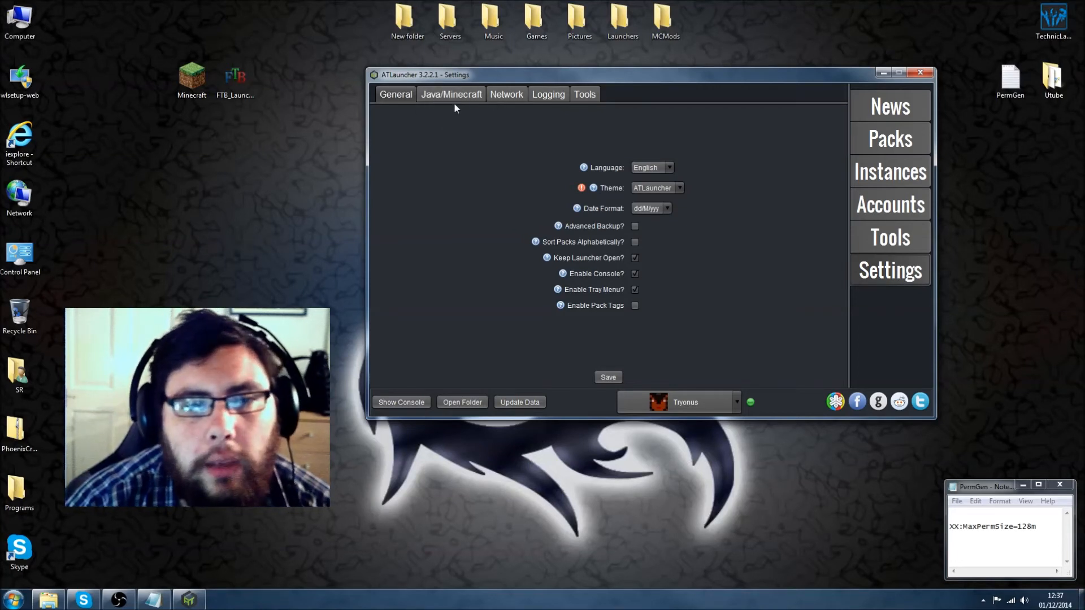
{"action": "left_click", "coordinate": [451, 94]}
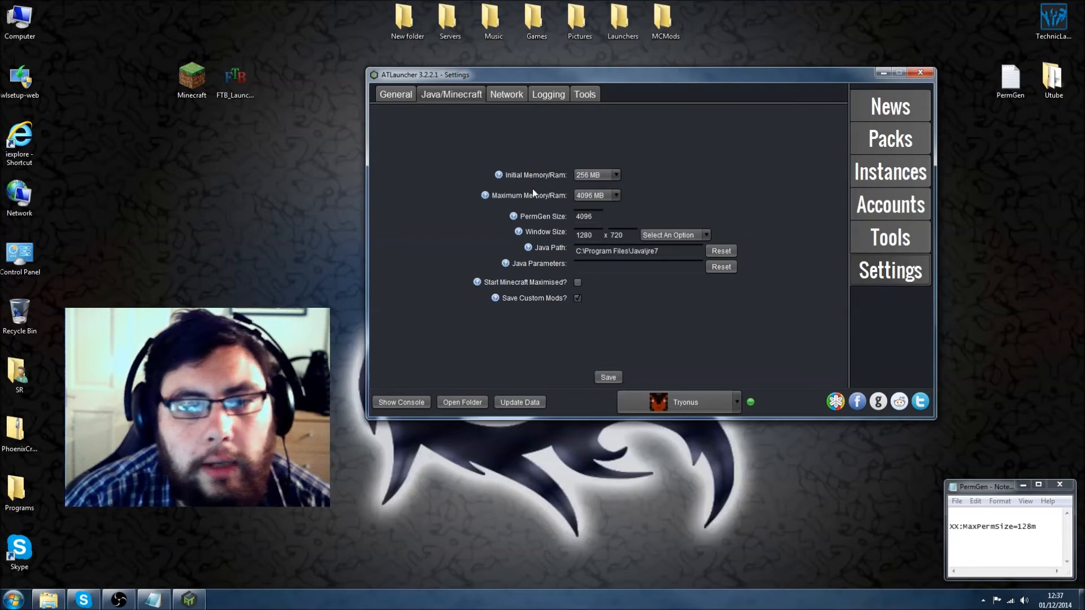
{"action": "mouse_move", "coordinate": [485, 195]}
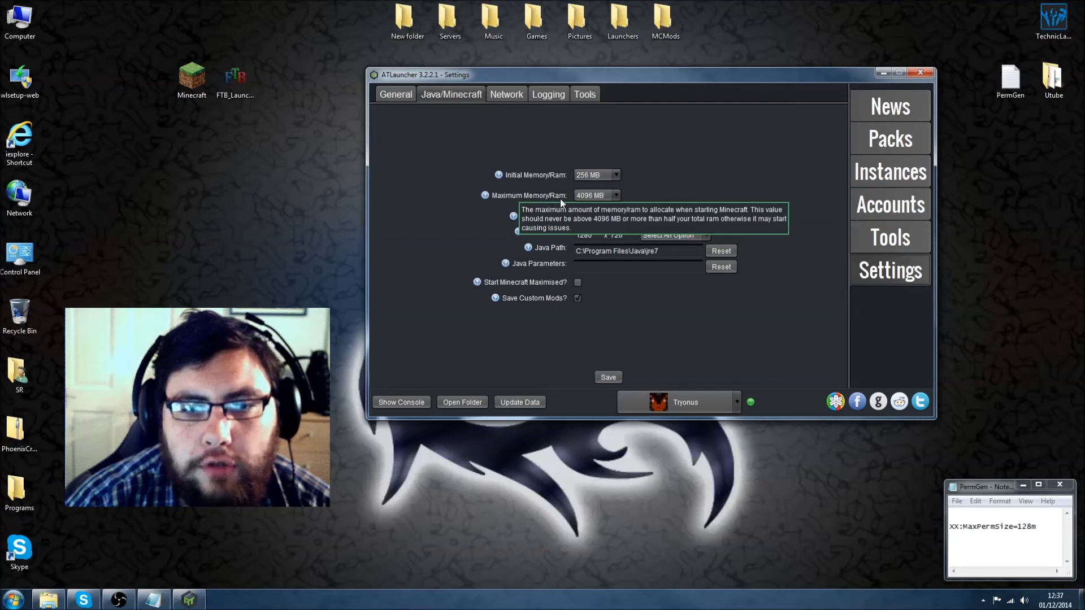
{"action": "left_click", "coordinate": [614, 196]}
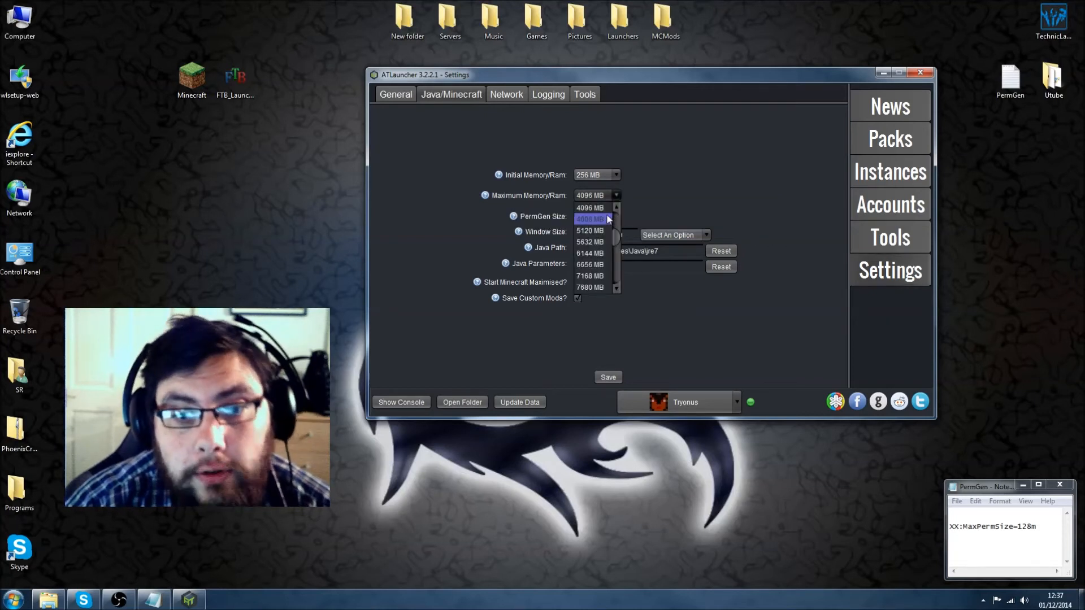
{"action": "scroll", "scroll_direction": "down", "scroll_amount": 3}
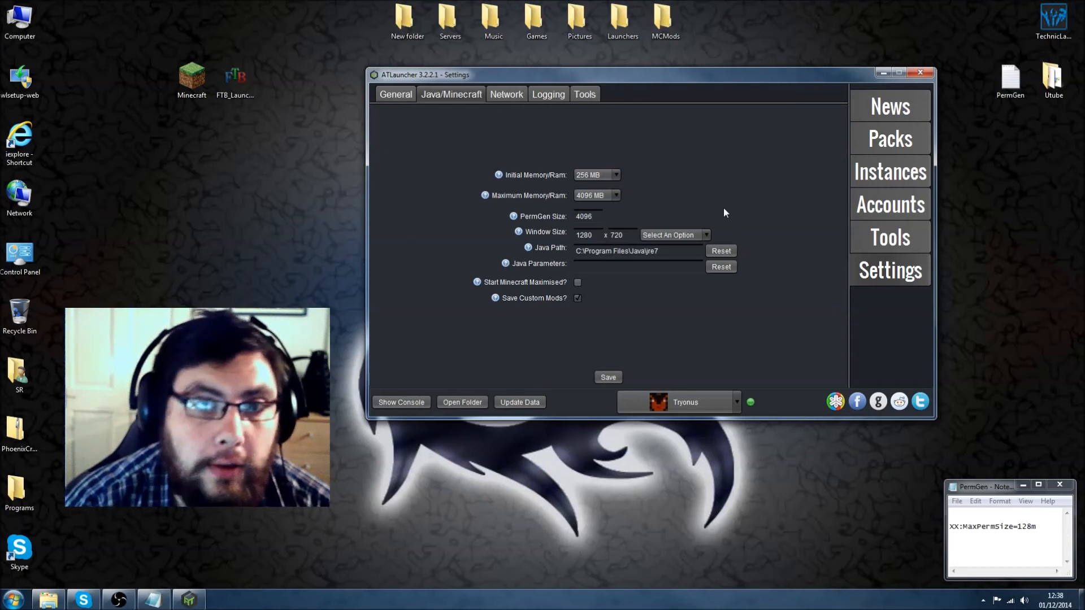
- Pick 2048 MB then return maximum memory to 4096 MB, and close ATLauncher
{"action": "left_click", "coordinate": [615, 194]}
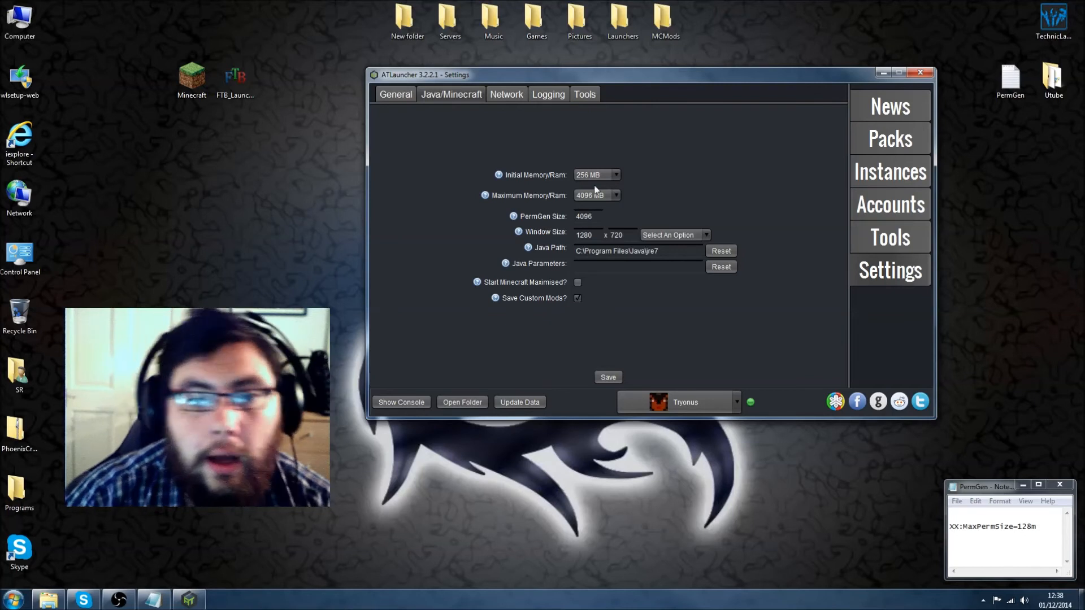
{"action": "left_click", "coordinate": [615, 196]}
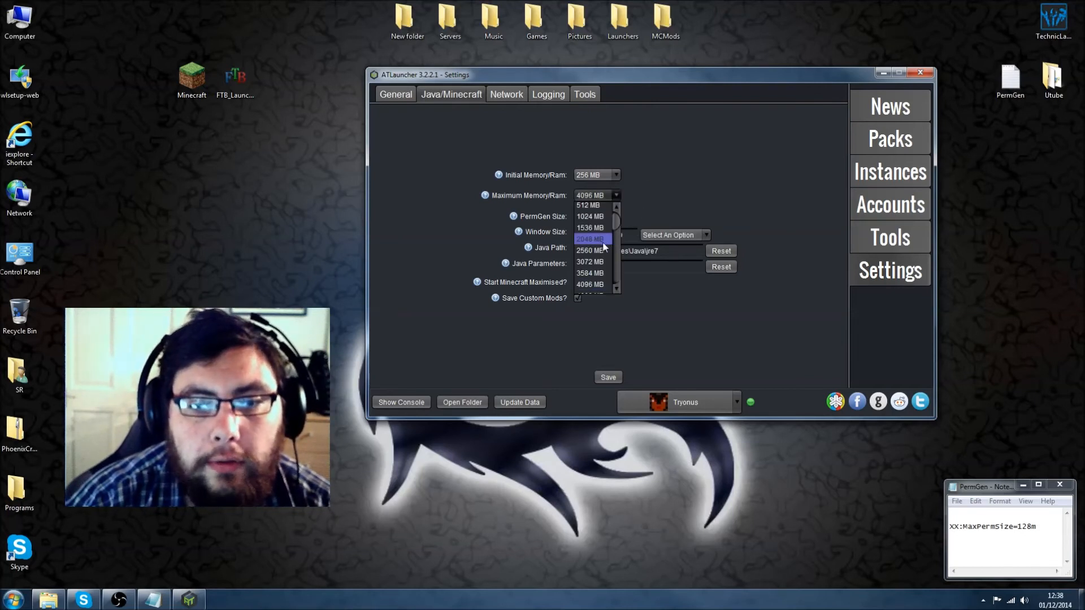
{"action": "left_click", "coordinate": [590, 239]}
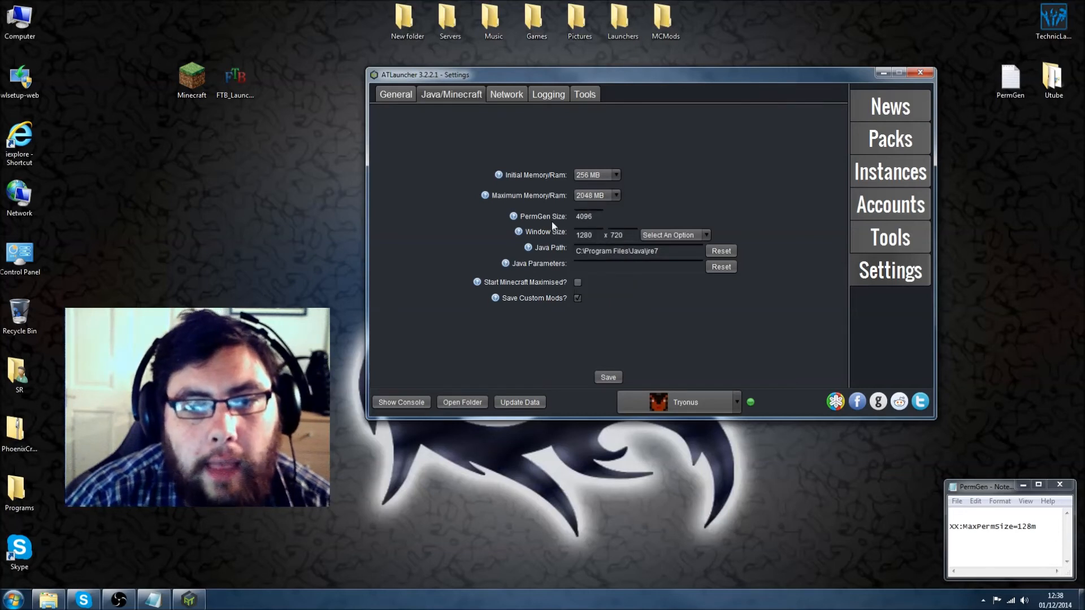
{"action": "left_click", "coordinate": [615, 195]}
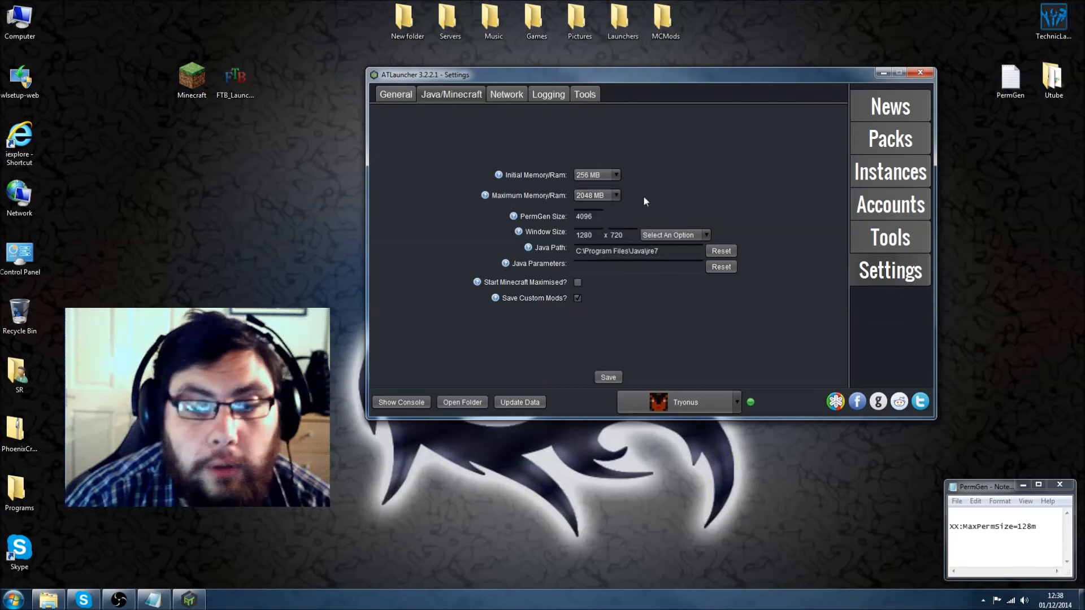
{"action": "left_click", "coordinate": [615, 194]}
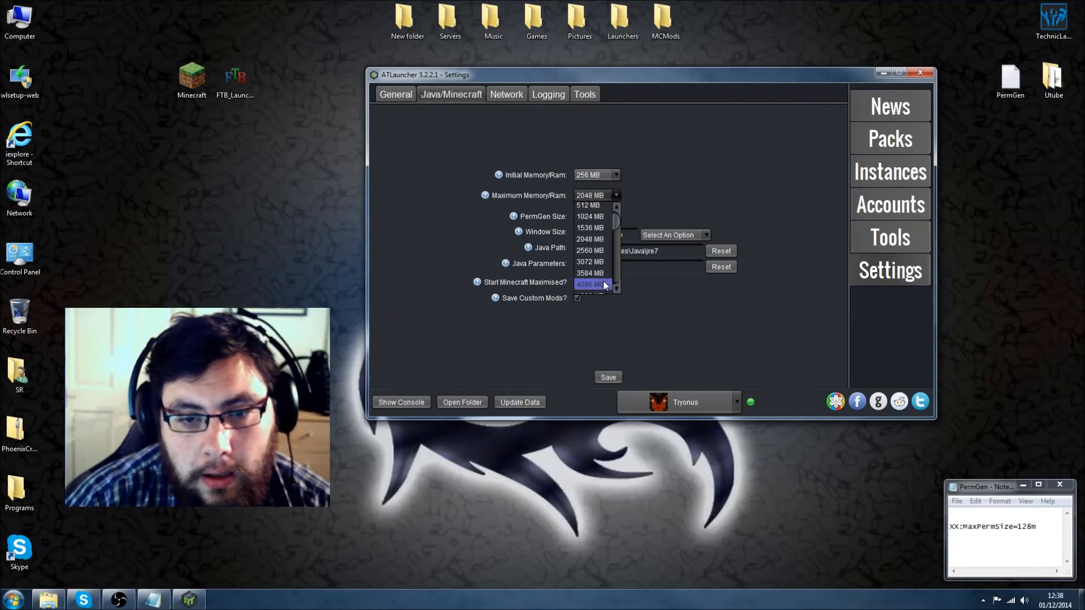
{"action": "left_click", "coordinate": [589, 284]}
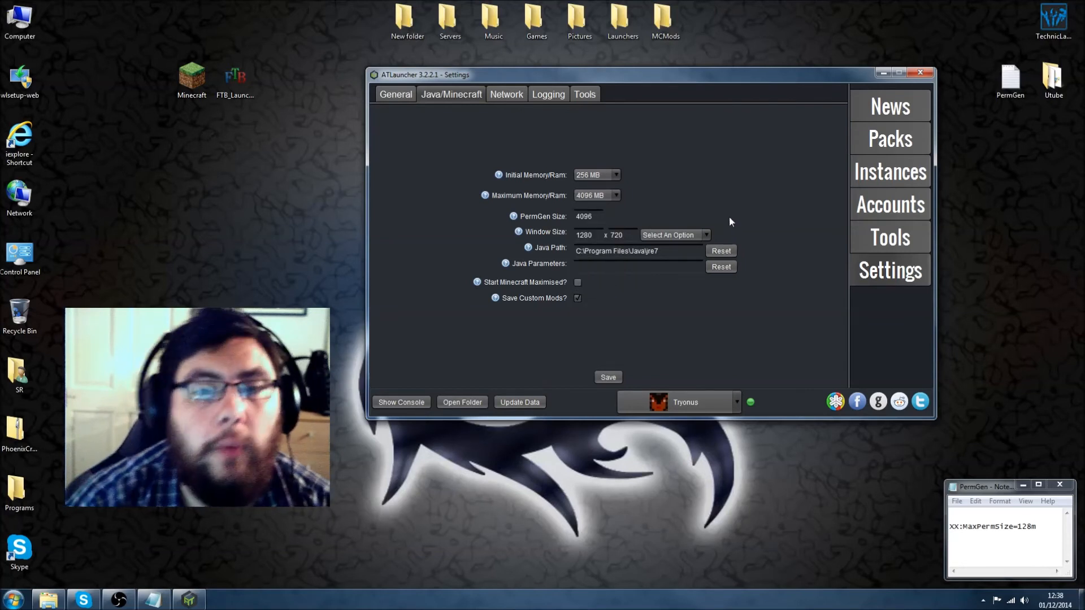
{"action": "left_click", "coordinate": [607, 378]}
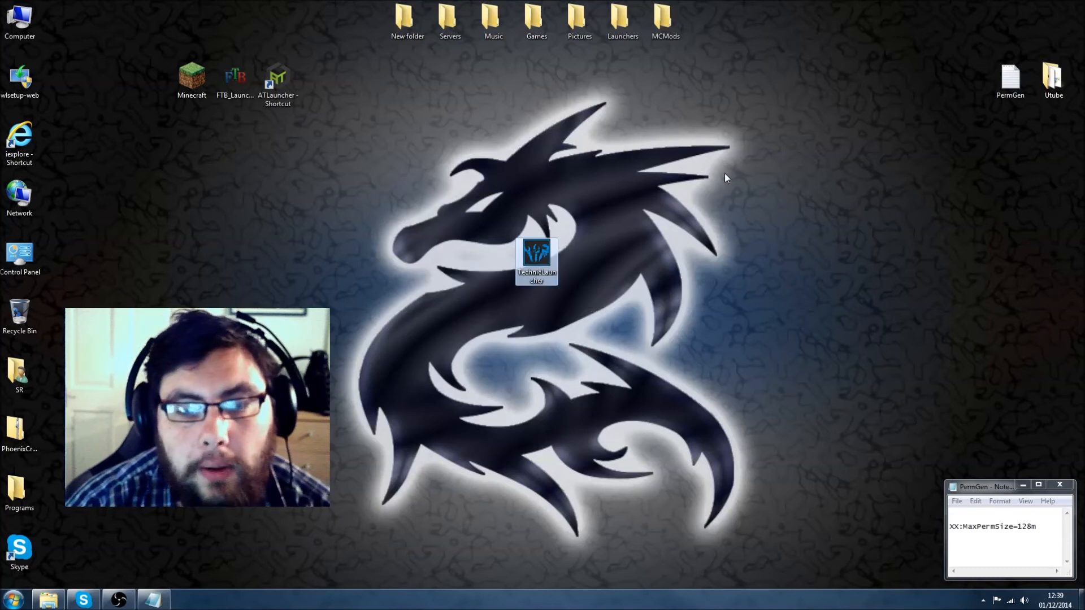
- Confirm Technic Launcher's memory option reads 4GB, close it, and move its shortcut beside the other launchers
{"action": "double_click", "coordinate": [536, 261]}
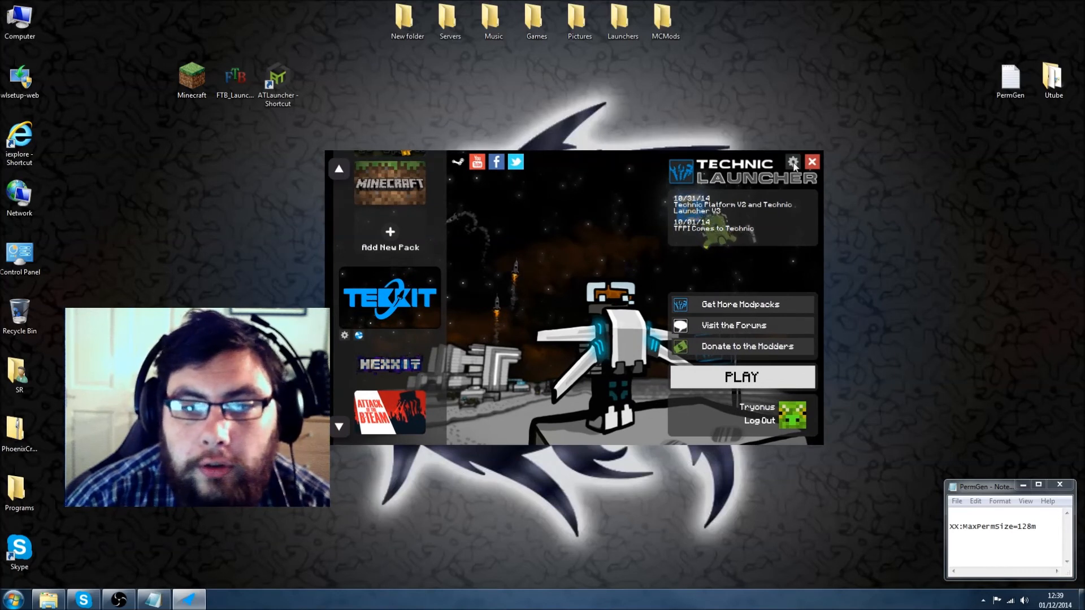
{"action": "left_click", "coordinate": [792, 161]}
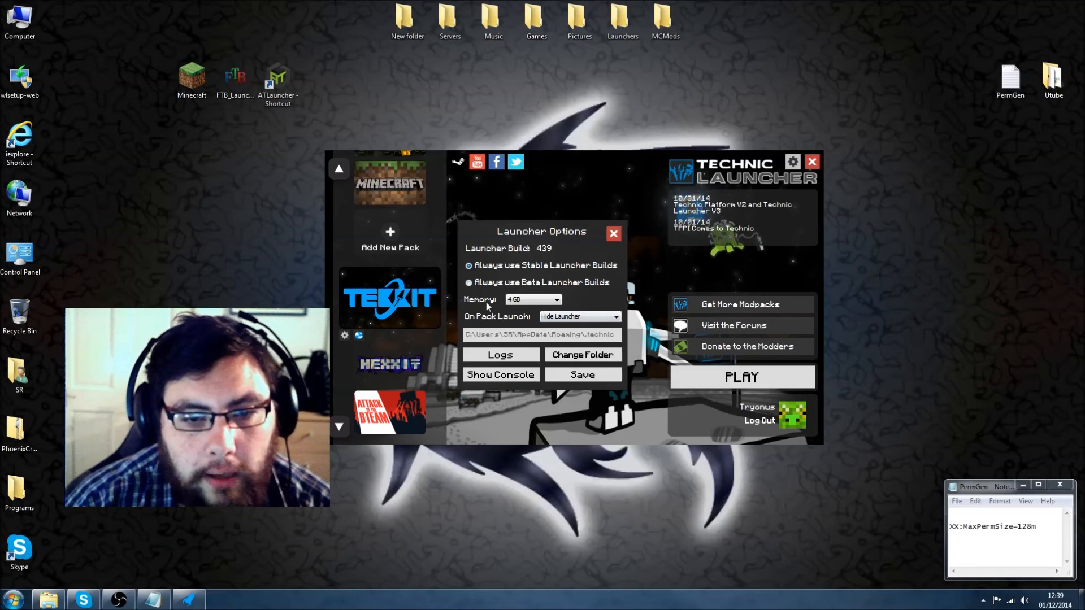
{"action": "left_click", "coordinate": [556, 299]}
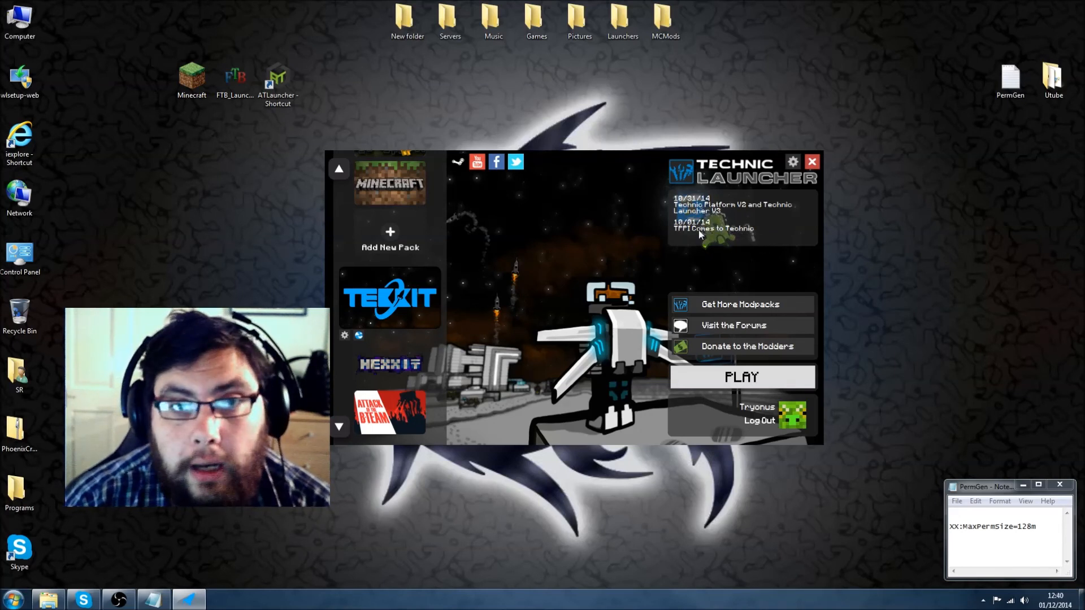
{"action": "left_click", "coordinate": [813, 162]}
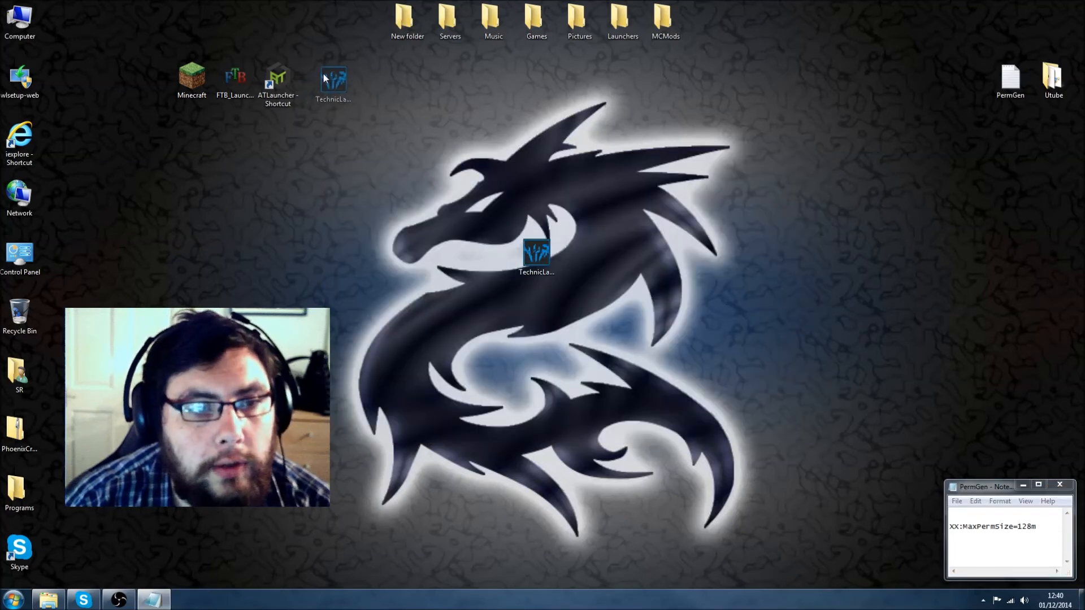
{"action": "left_click_drag", "start_coordinate": [536, 257], "coordinate": [332, 76]}
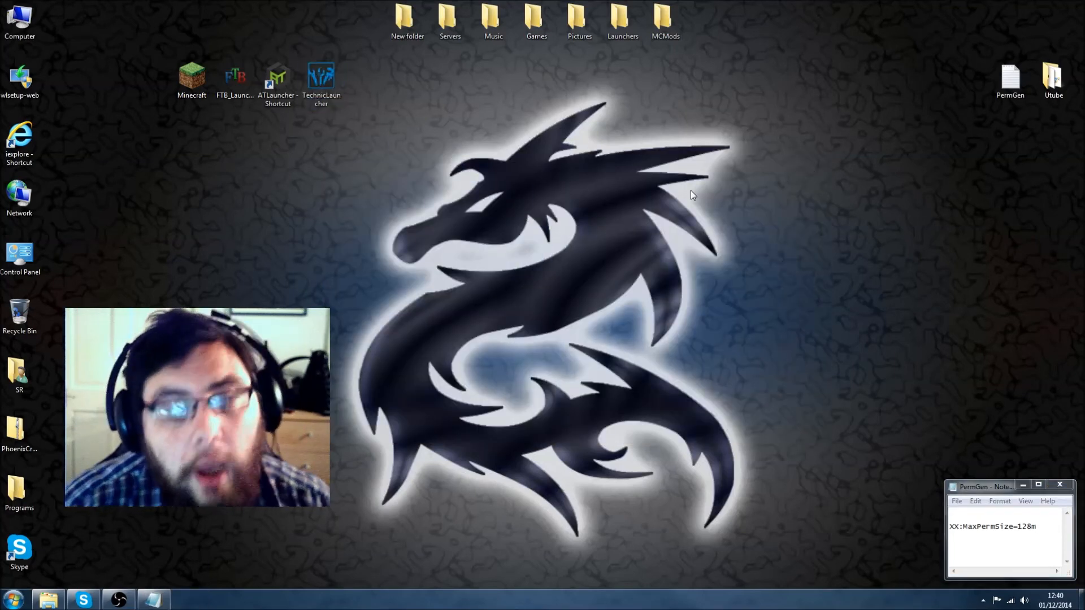